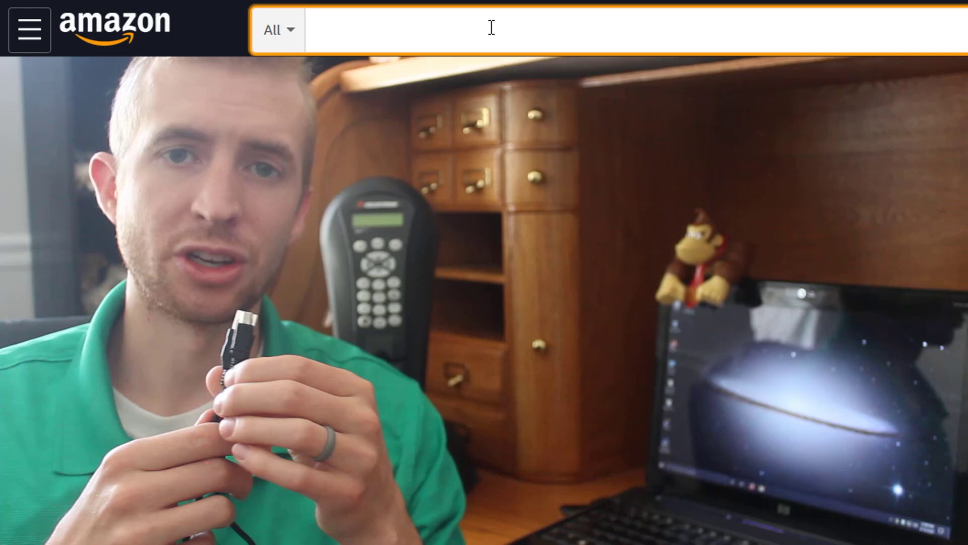
- Enter 'Type A to Mini B USB Cable' in Amazon's search bar
{"action": "type", "text": "Type A to Mini B"}
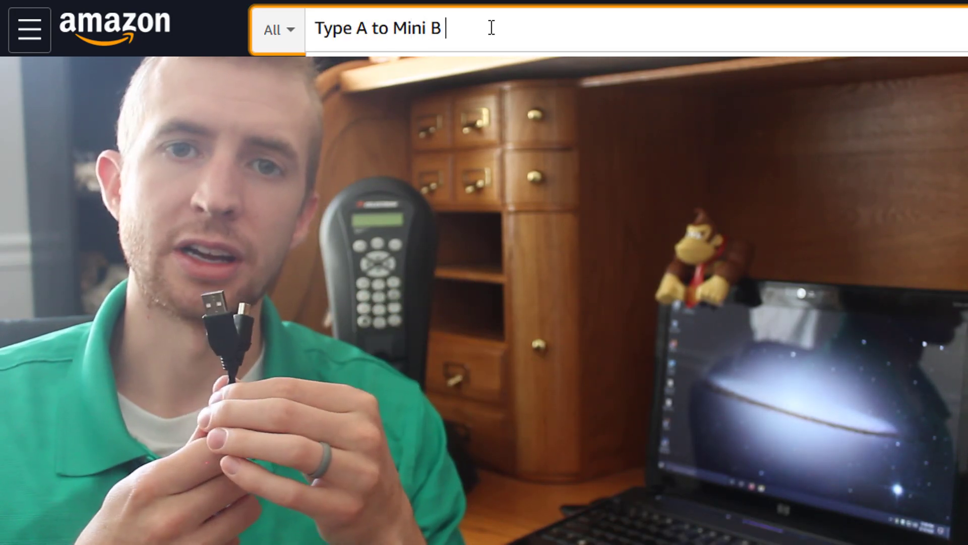
{"action": "type", "text": "USB Cable"}
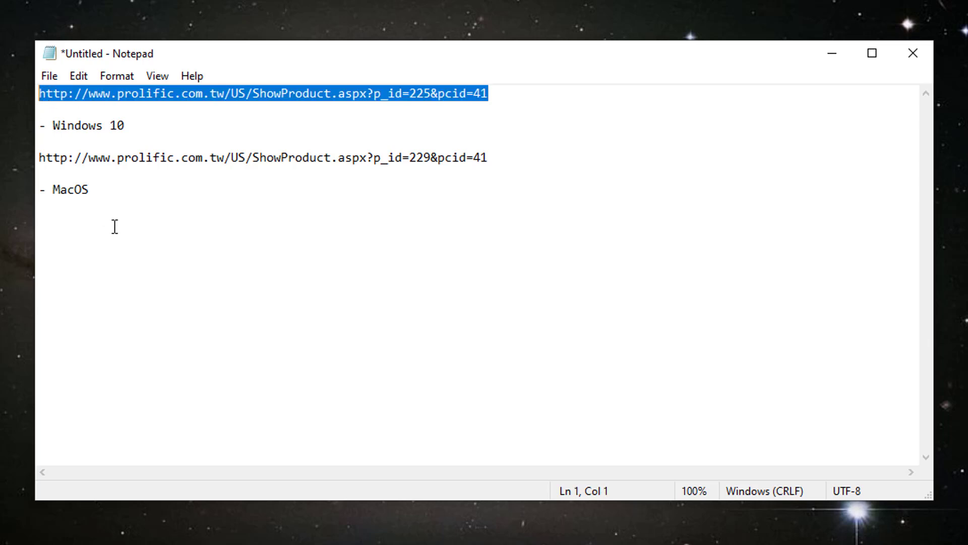
- Copy the Windows 10 Prolific driver link from the notes and launch Firefox
{"action": "left_click", "coordinate": [485, 157]}
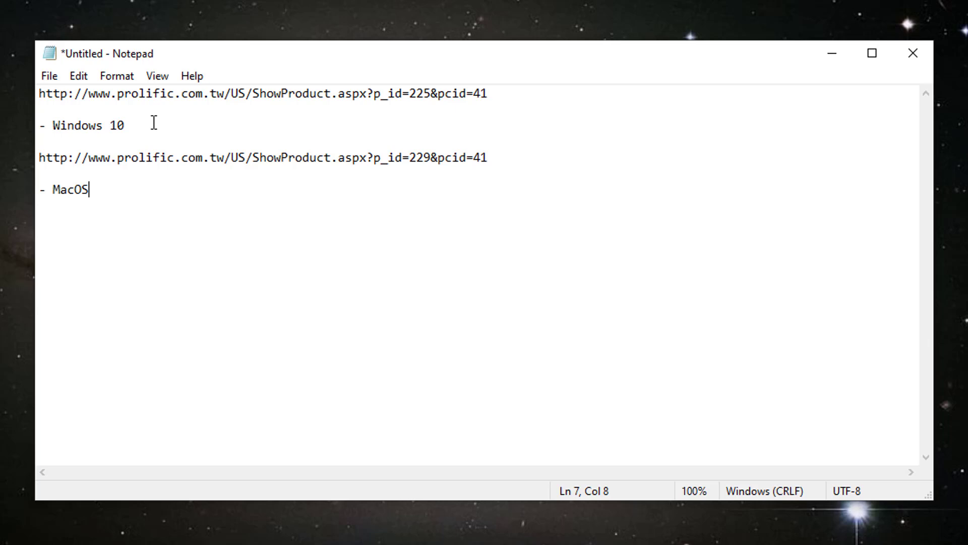
{"action": "triple_click", "coordinate": [262, 94]}
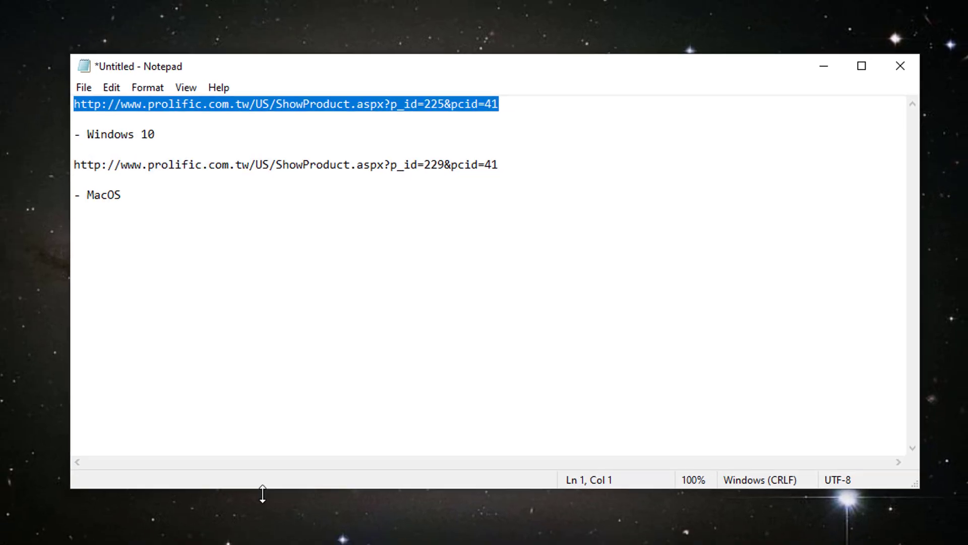
{"action": "left_click", "coordinate": [900, 67]}
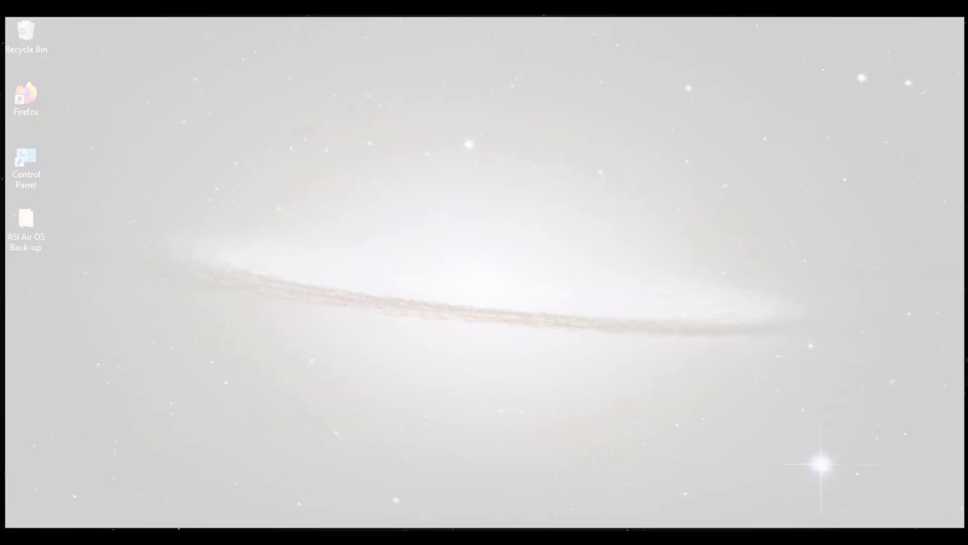
{"action": "double_click", "coordinate": [26, 95]}
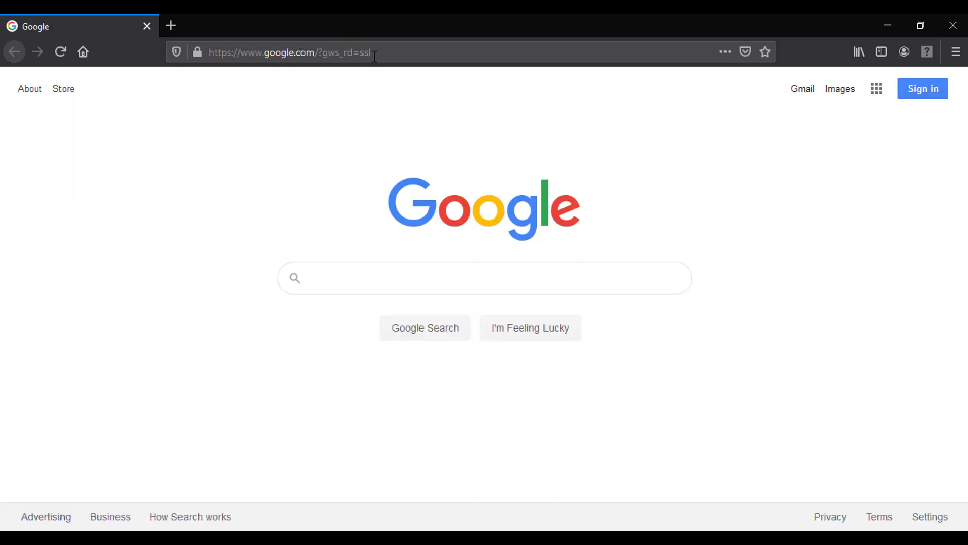
- Visit the prolific.com.tw PL2303 page and save PL23XX_Prolific_DriverInstaller_v202.zip
{"action": "type", "text": "v"}
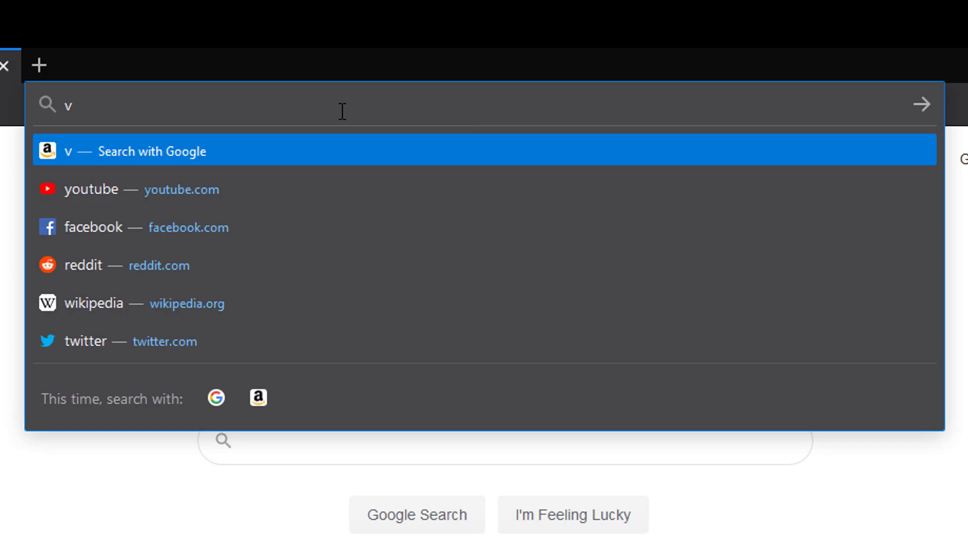
{"action": "type", "text": "http://www.prolific.com.tw/US/ShowProduct.aspx?p_id=225&pcid=41"}
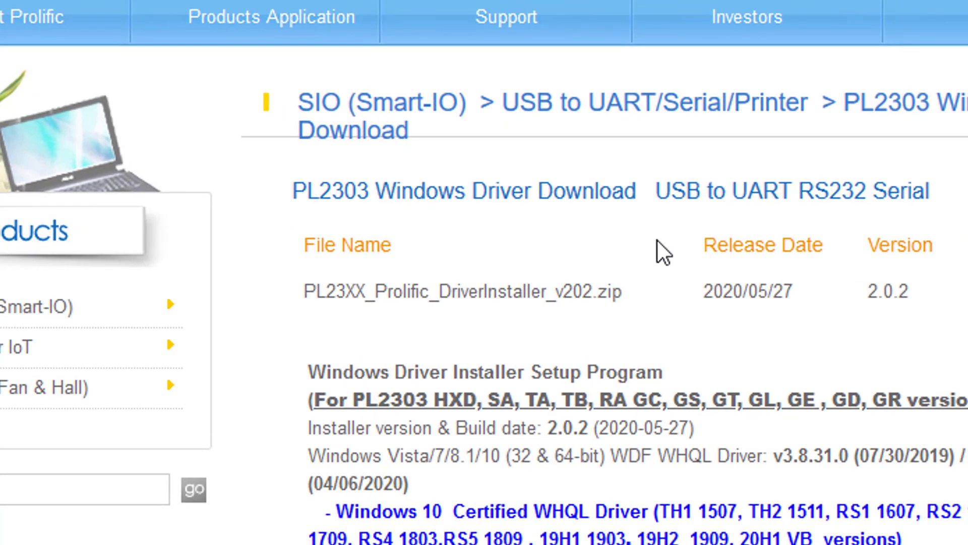
{"action": "mouse_move", "coordinate": [543, 302]}
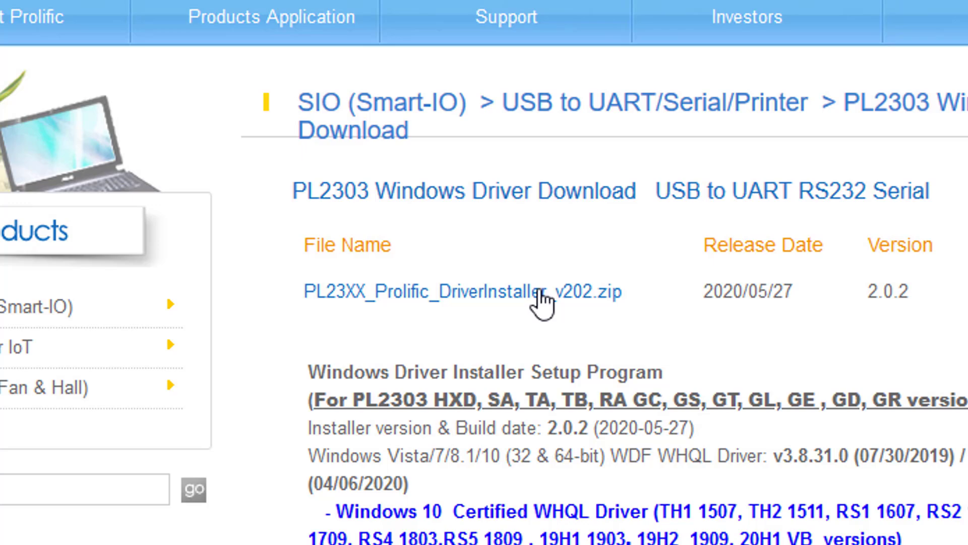
{"action": "left_click", "coordinate": [467, 292]}
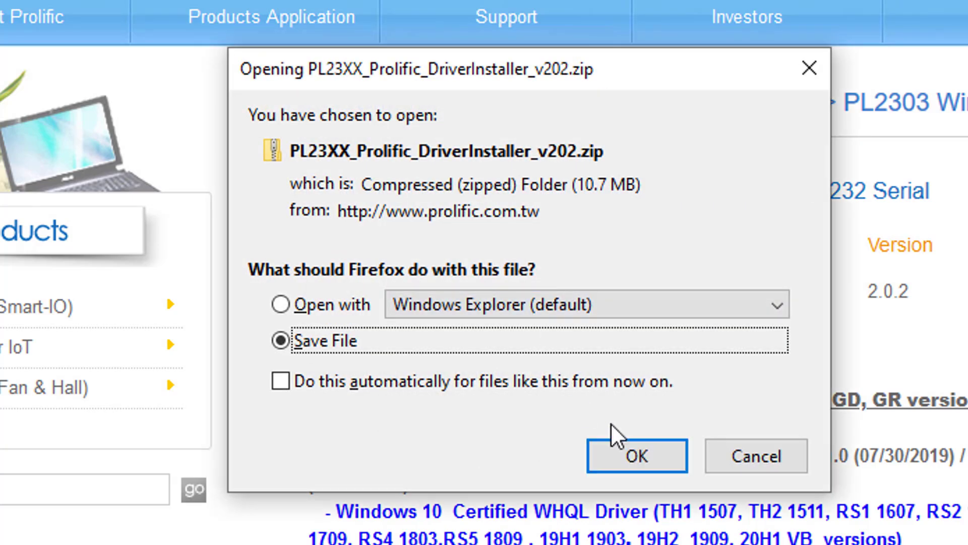
{"action": "left_click", "coordinate": [636, 456]}
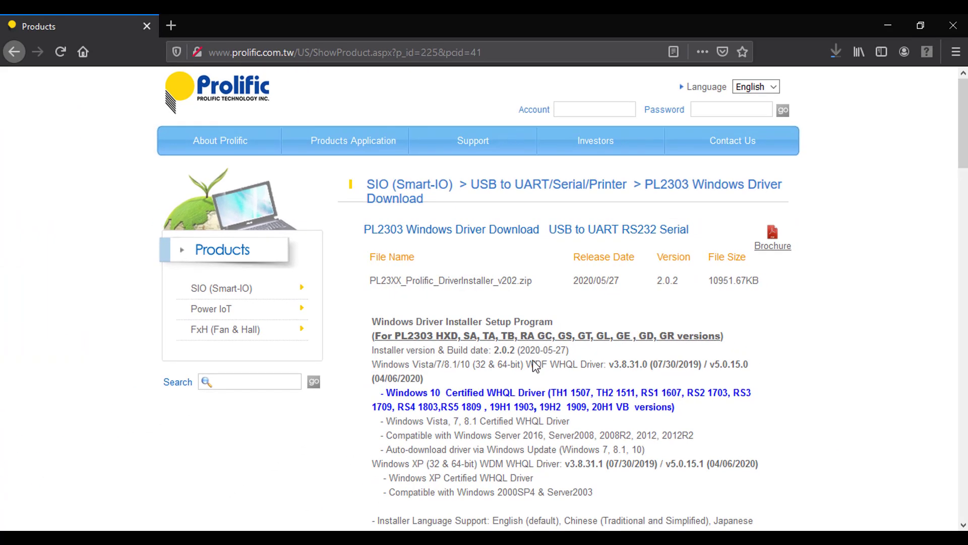
{"action": "mouse_move", "coordinate": [846, 134]}
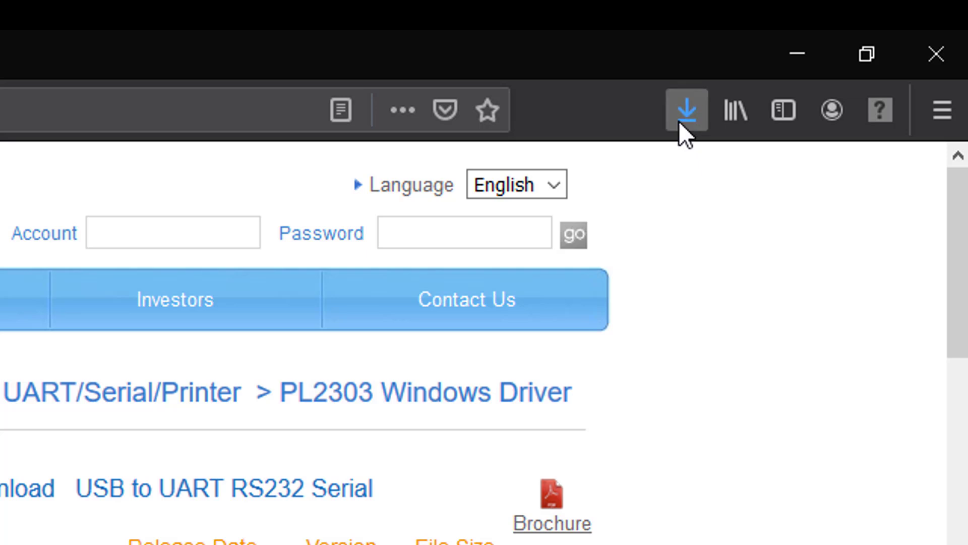
- Show the downloaded driver zip in its containing folder from Firefox's downloads list
{"action": "left_click", "coordinate": [684, 111]}
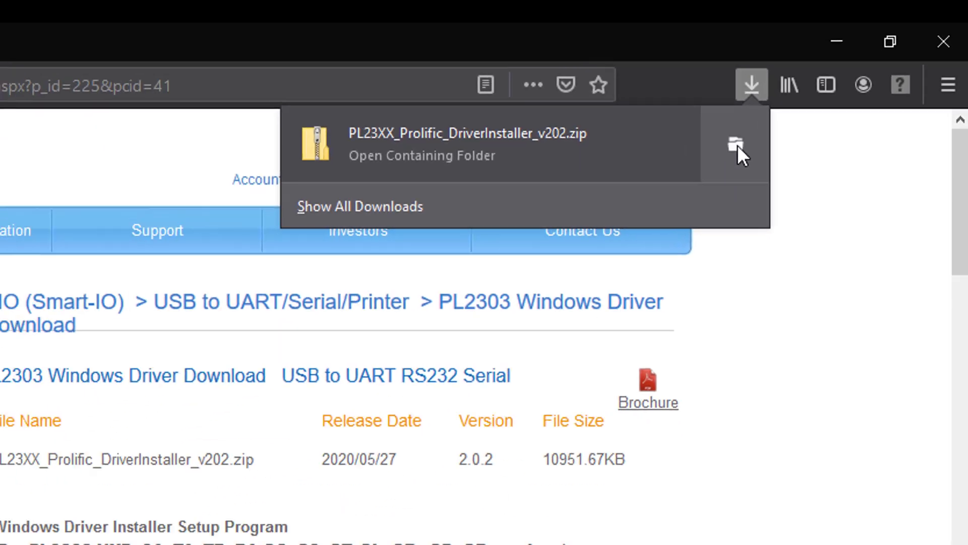
{"action": "left_click", "coordinate": [736, 145]}
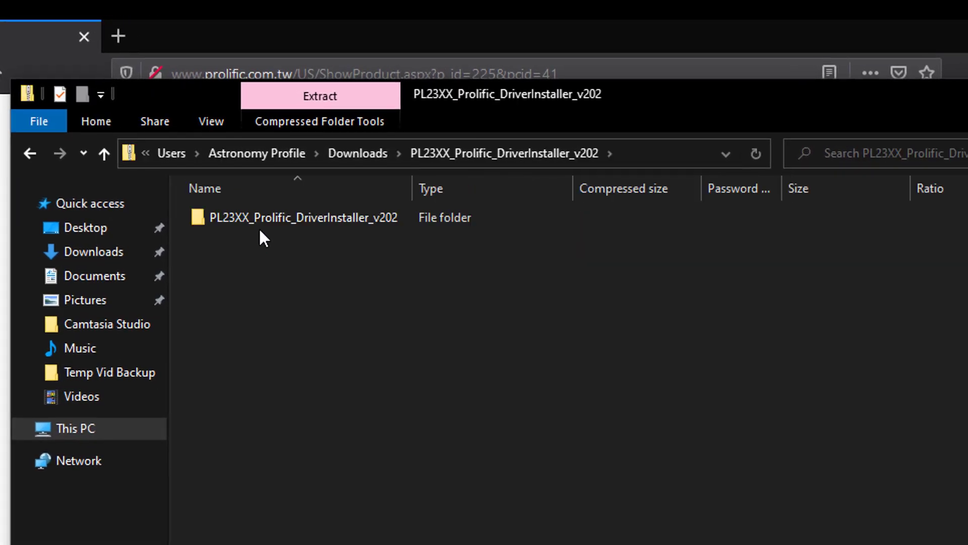
- Extract all files of the PL23XX driver zip into the Downloads folder
{"action": "double_click", "coordinate": [303, 217]}
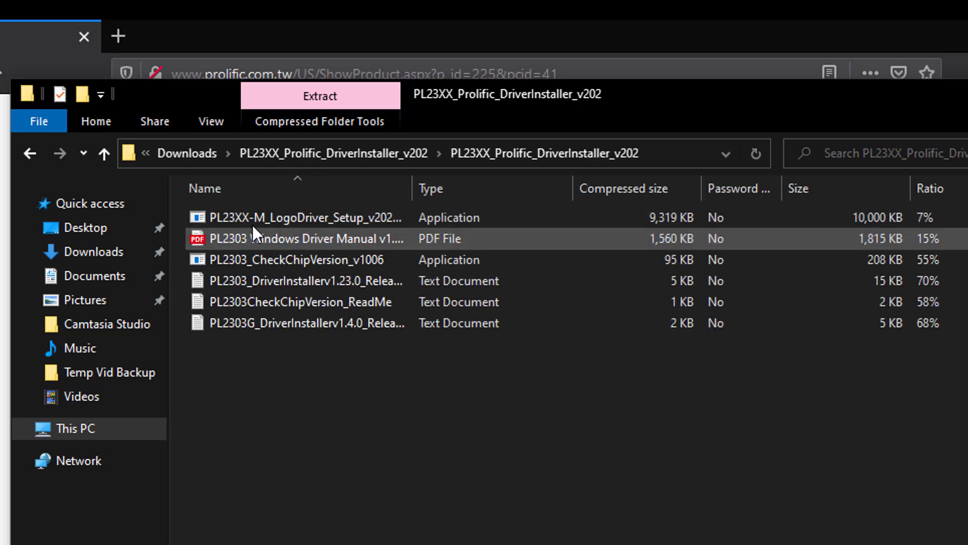
{"action": "left_click", "coordinate": [279, 217]}
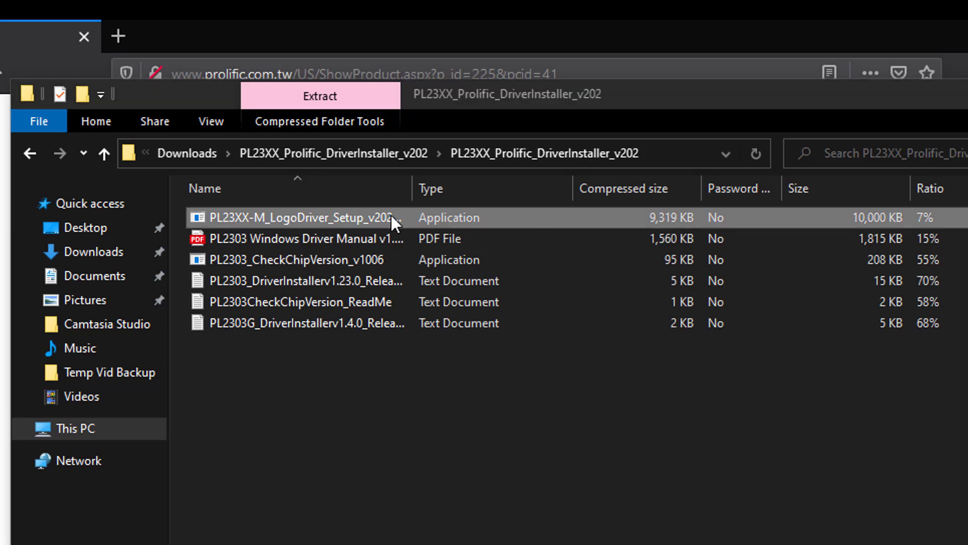
{"action": "double_click", "coordinate": [296, 217]}
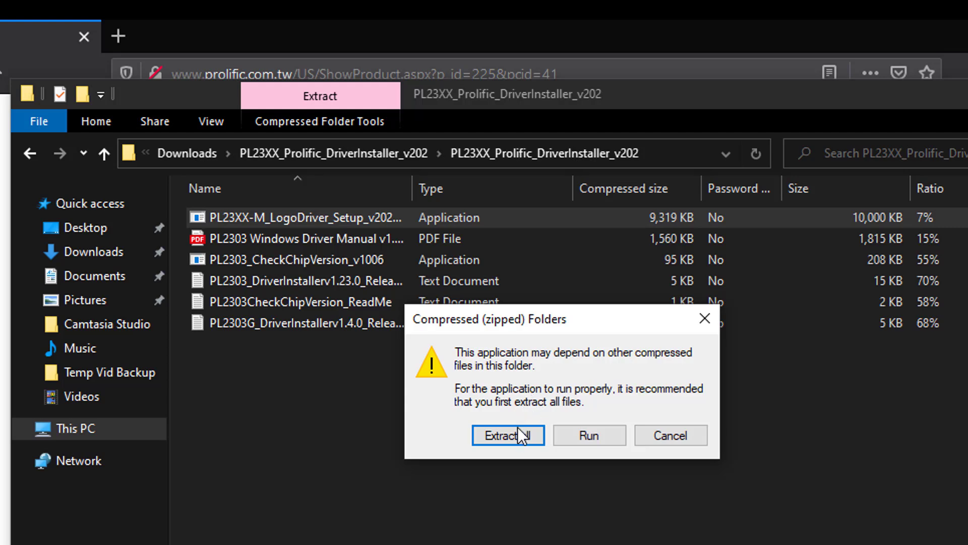
{"action": "left_click", "coordinate": [502, 435]}
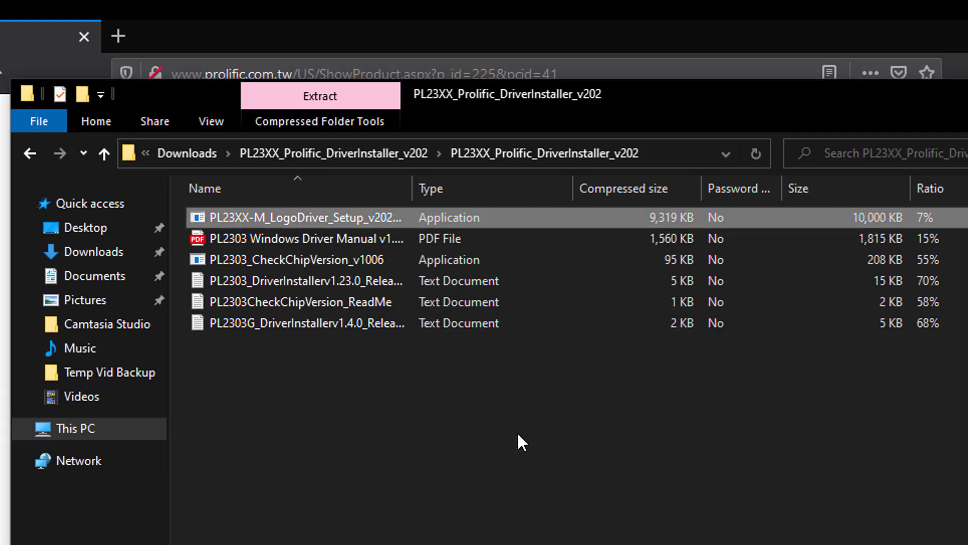
{"action": "left_click", "coordinate": [320, 96]}
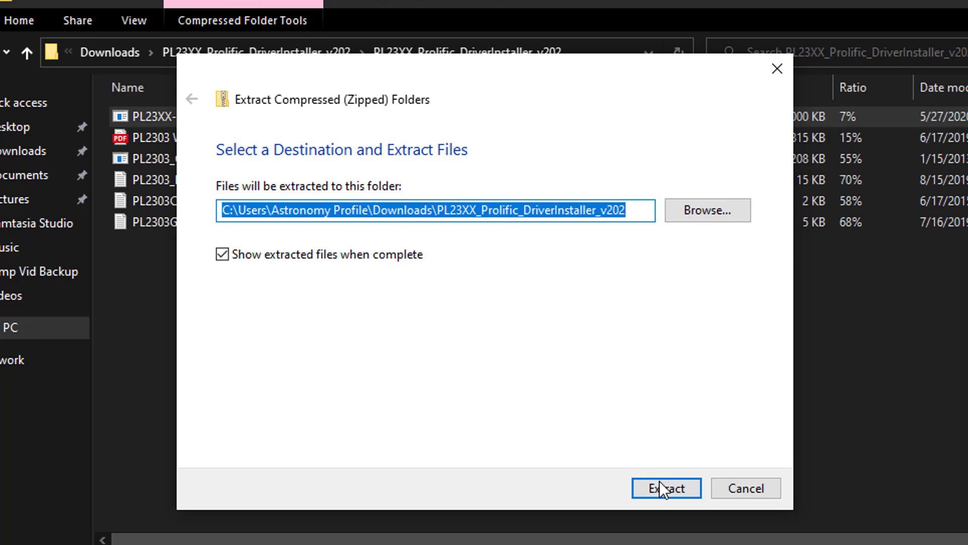
{"action": "left_click", "coordinate": [666, 488]}
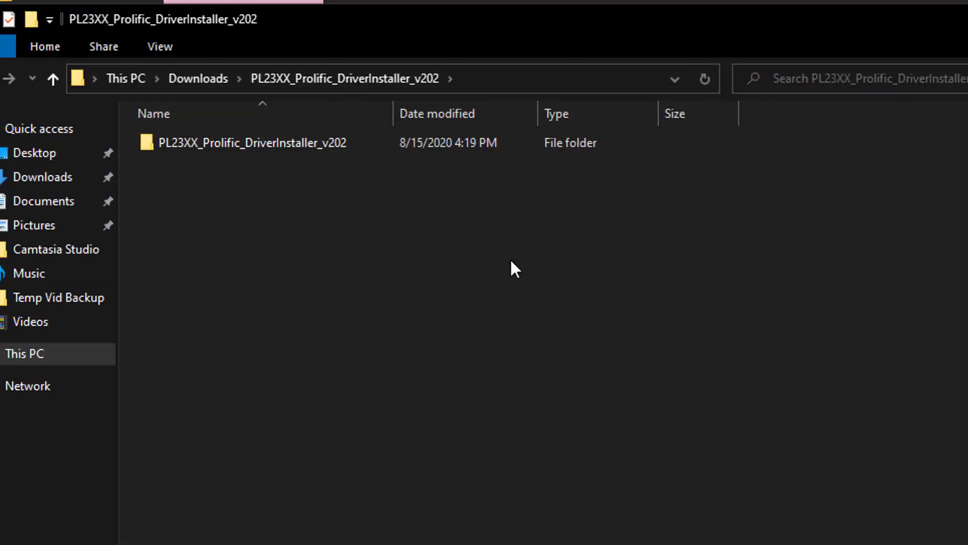
- Enter the extracted PL23XX driver folder with its installer files
{"action": "left_click", "coordinate": [247, 143]}
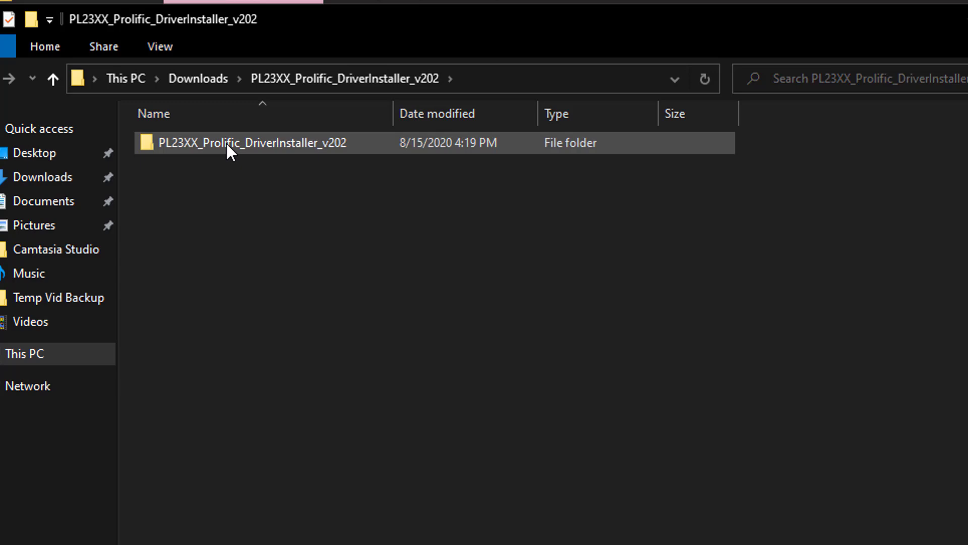
{"action": "mouse_move", "coordinate": [229, 142]}
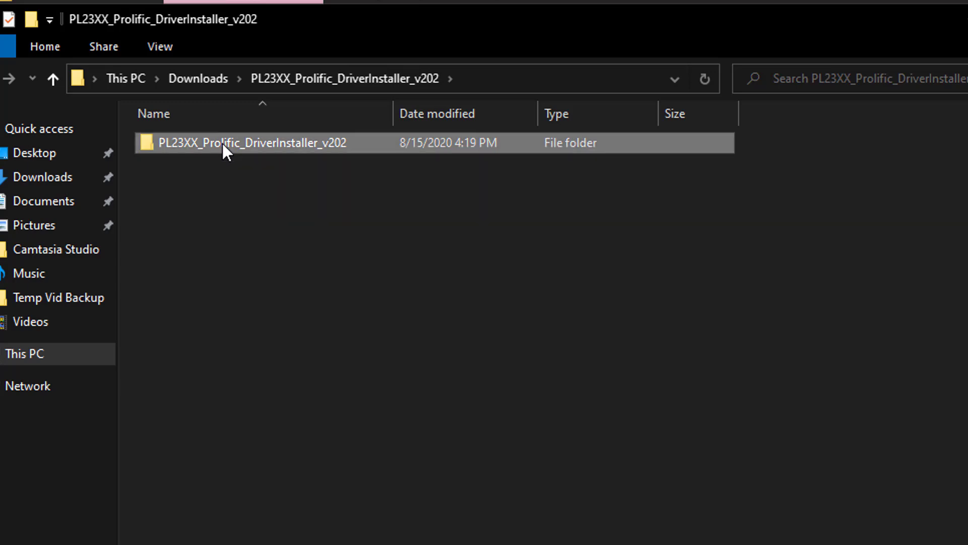
{"action": "double_click", "coordinate": [247, 143]}
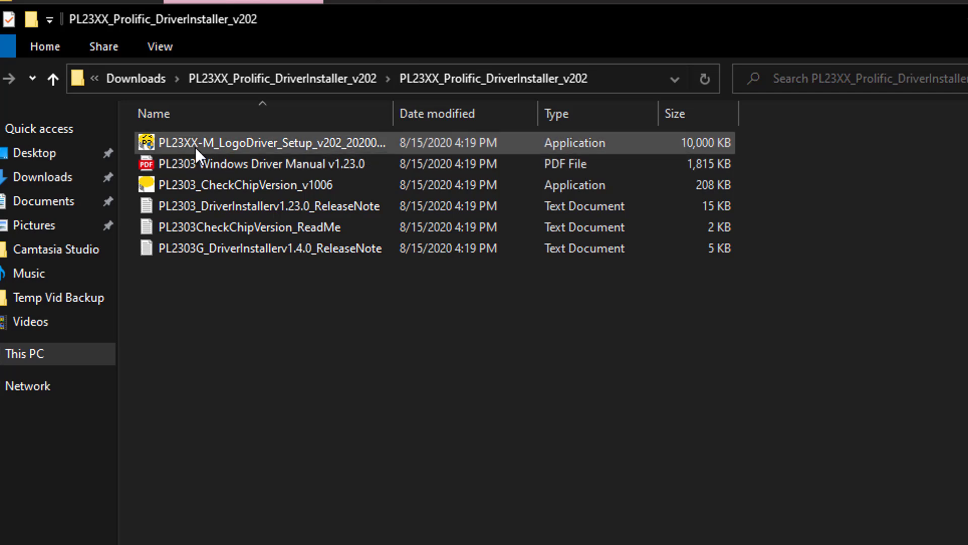
- Run the PL23XX driver setup through the wizard to a finished installation
{"action": "left_click", "coordinate": [272, 142]}
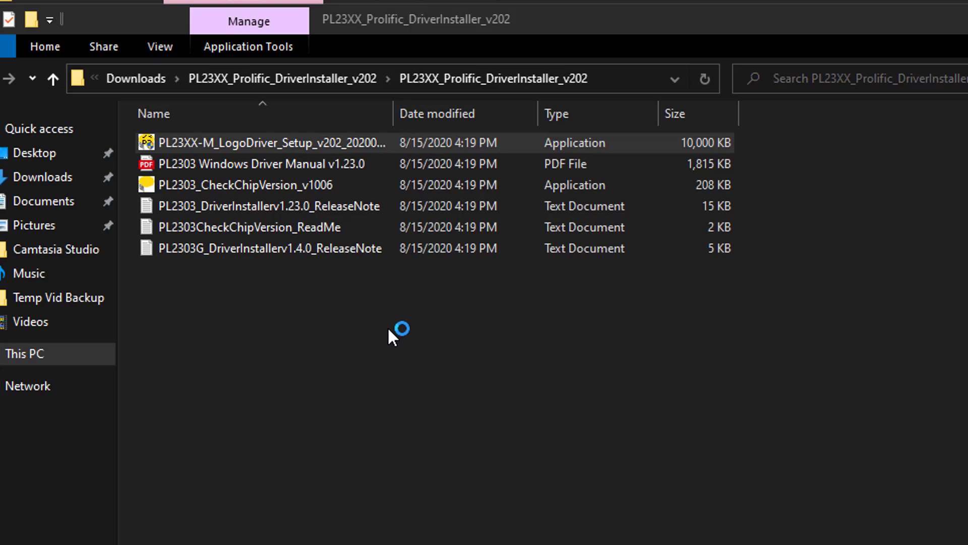
{"action": "mouse_move", "coordinate": [444, 429]}
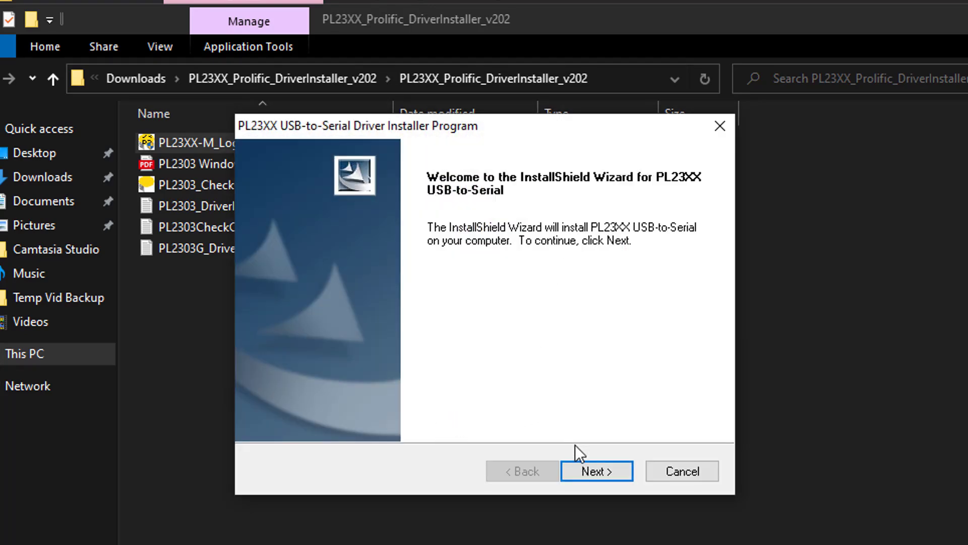
{"action": "left_click", "coordinate": [595, 471]}
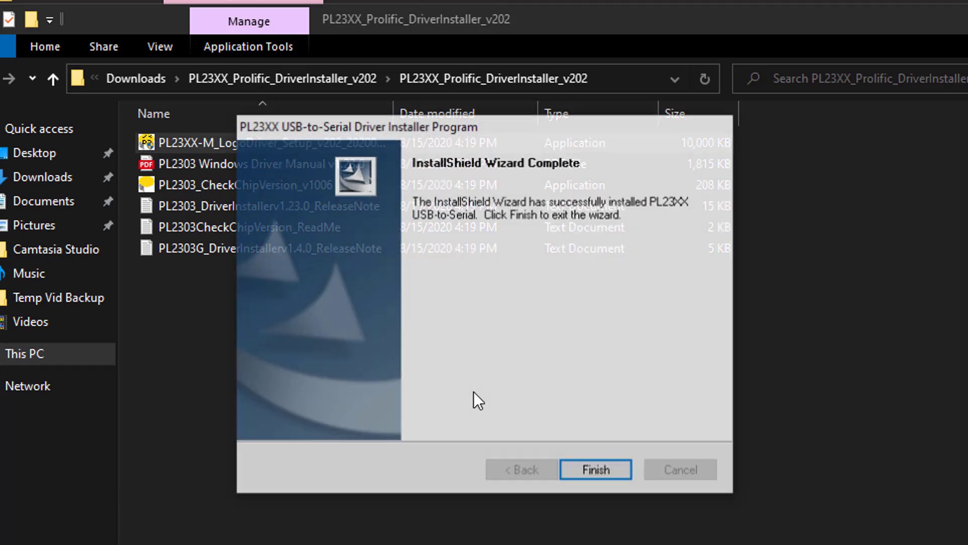
{"action": "left_click", "coordinate": [595, 469]}
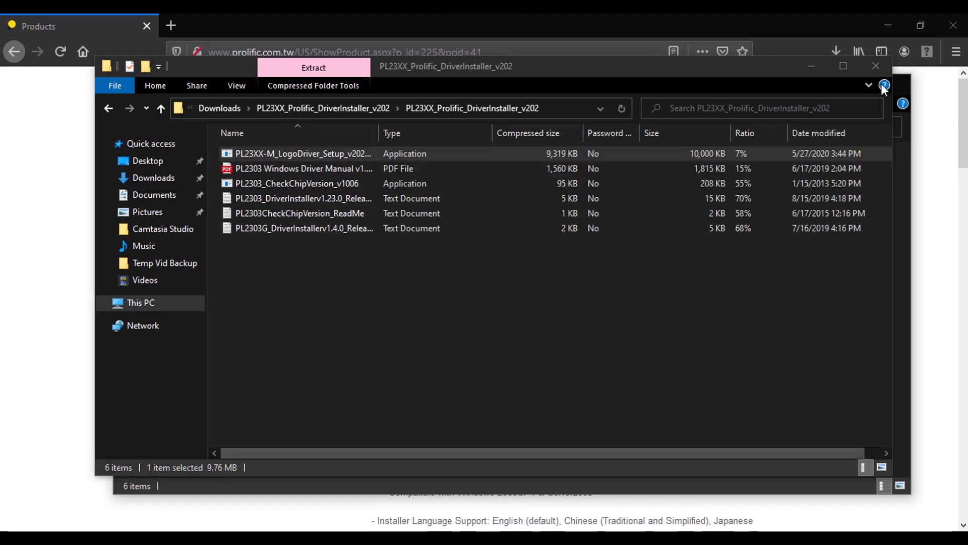
- Close the extracted driver files window, returning to the Prolific page in Firefox
{"action": "left_click", "coordinate": [876, 67]}
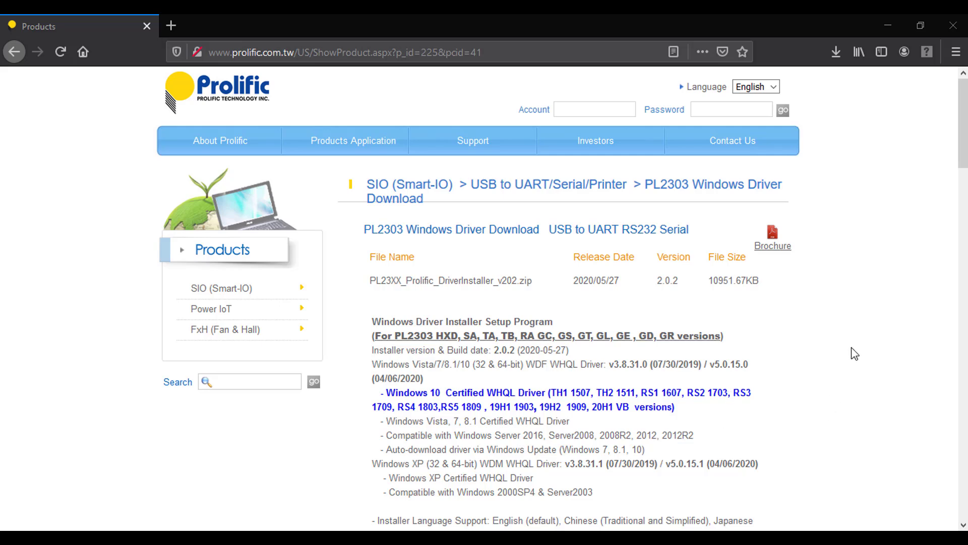
{"action": "mouse_move", "coordinate": [834, 344]}
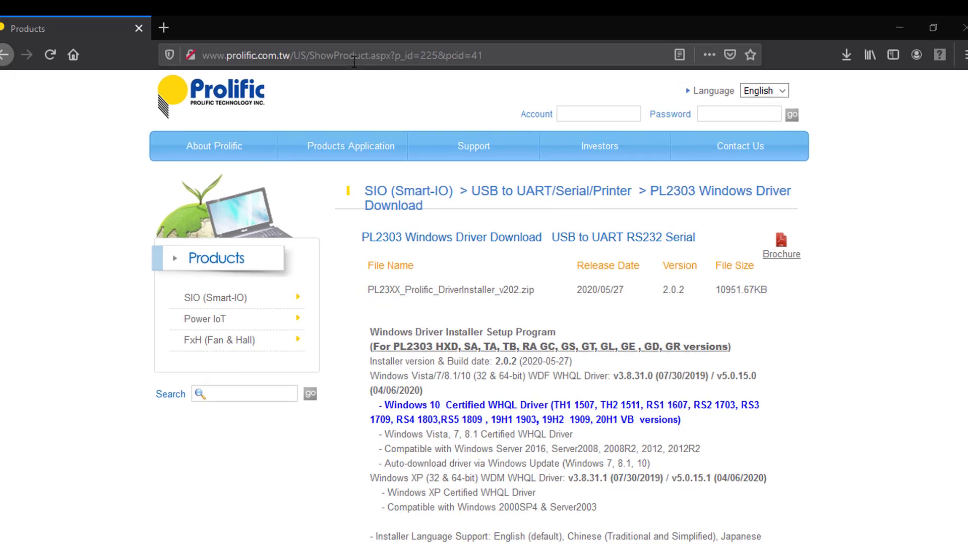
{"action": "left_click", "coordinate": [334, 55]}
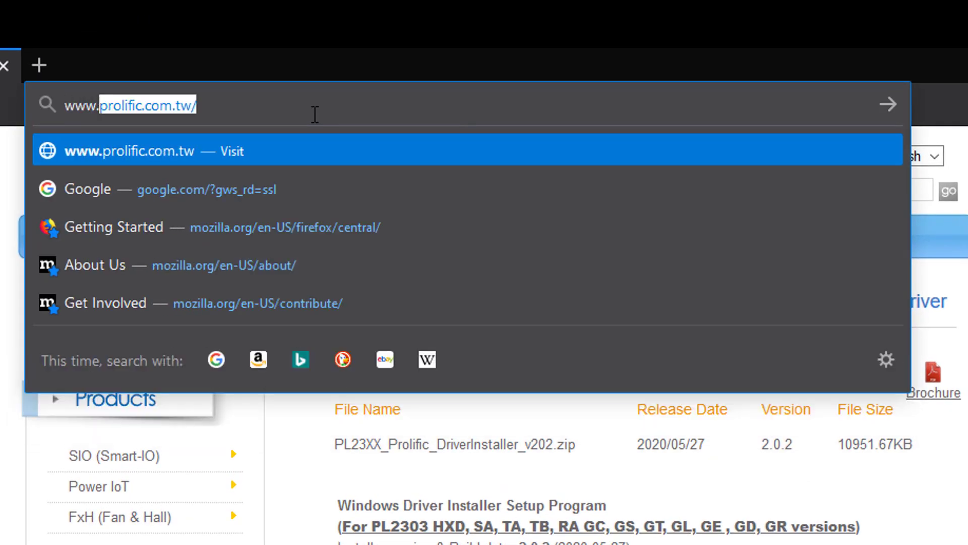
{"action": "type", "text": "www.java.com/en/"}
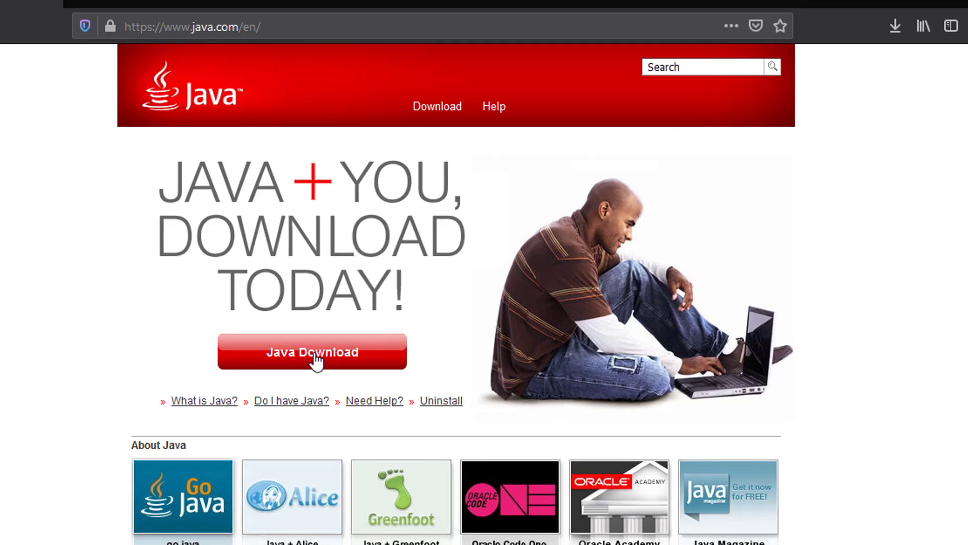
{"action": "left_click", "coordinate": [311, 352]}
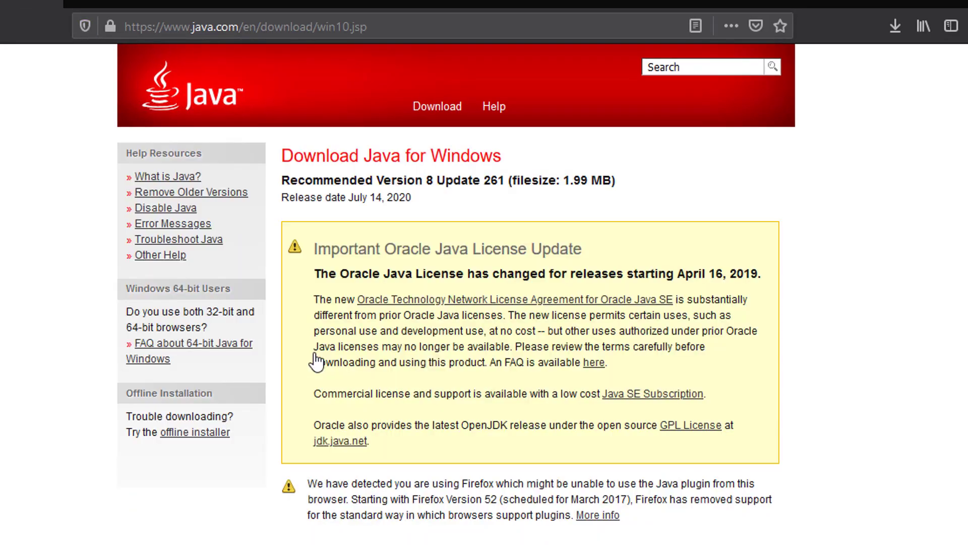
{"action": "scroll", "scroll_direction": "down", "scroll_amount": 3}
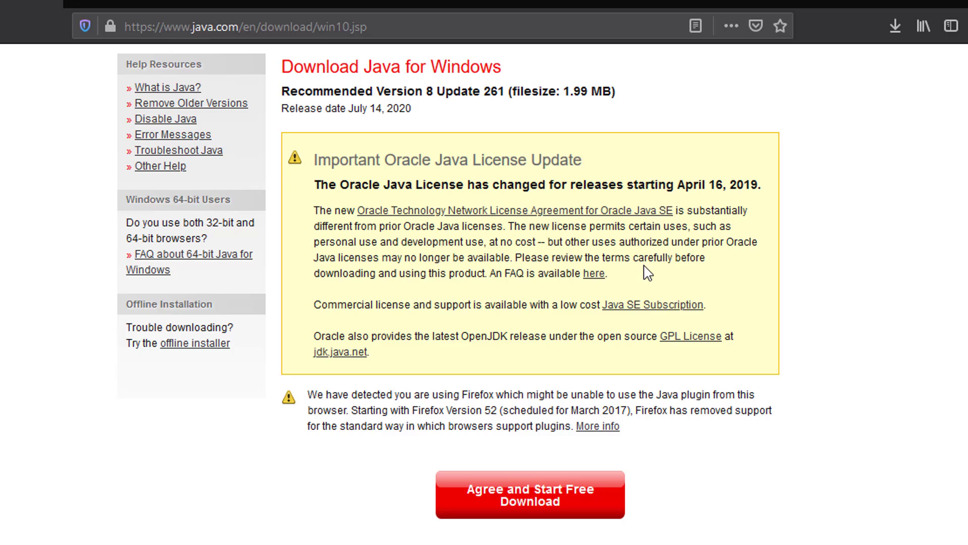
- Agree to the license, save JavaSetup8u261.exe, and show it in the downloads list
{"action": "scroll", "scroll_direction": "down", "scroll_amount": 3}
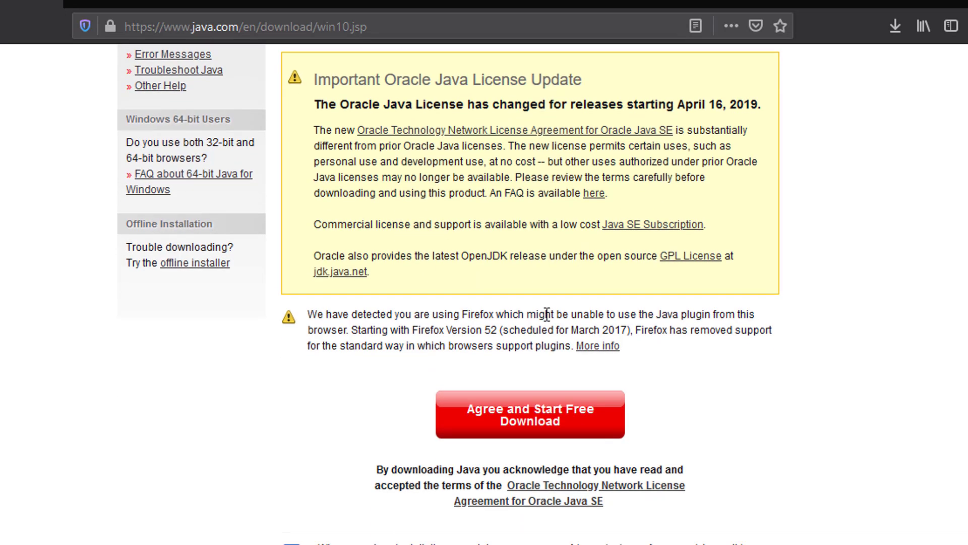
{"action": "scroll", "scroll_direction": "down", "scroll_amount": 3}
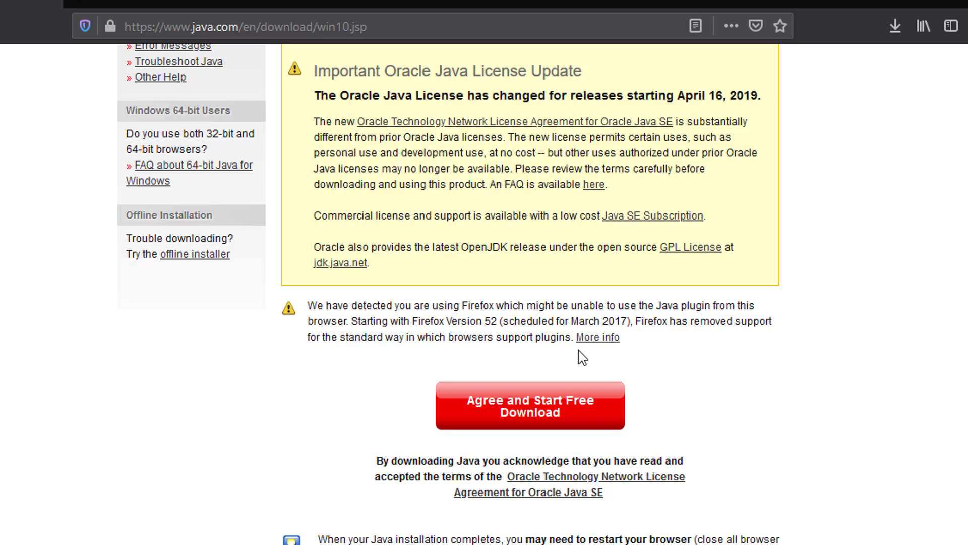
{"action": "scroll", "scroll_direction": "down", "scroll_amount": 3}
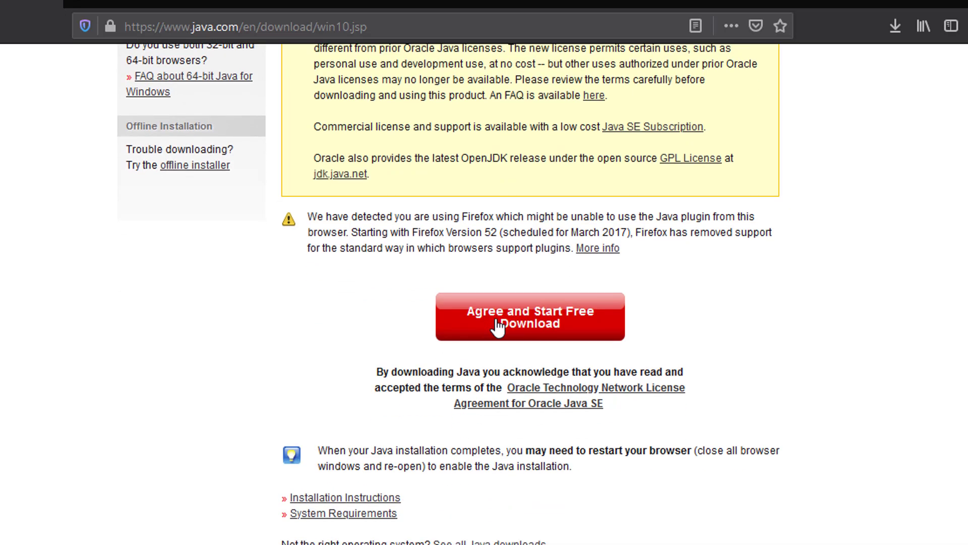
{"action": "left_click", "coordinate": [528, 316]}
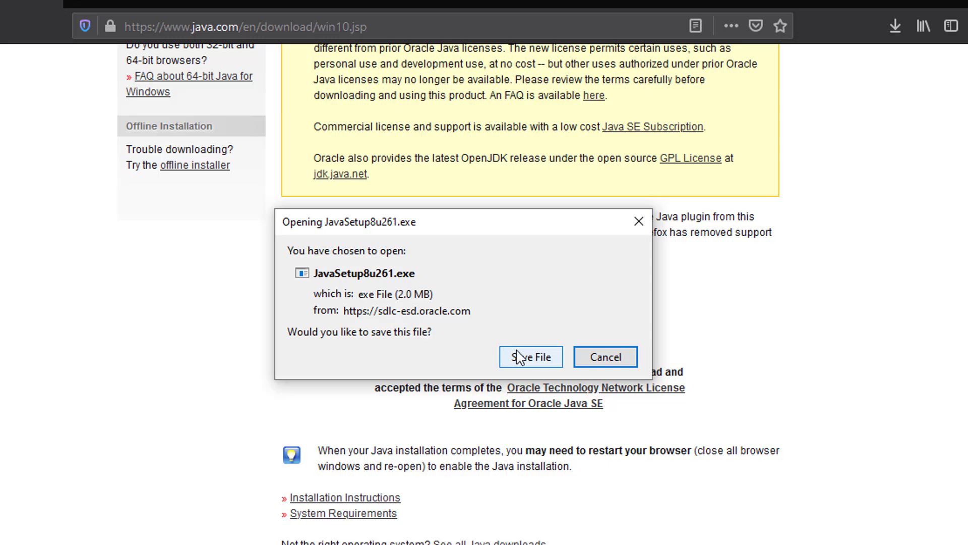
{"action": "left_click", "coordinate": [530, 356]}
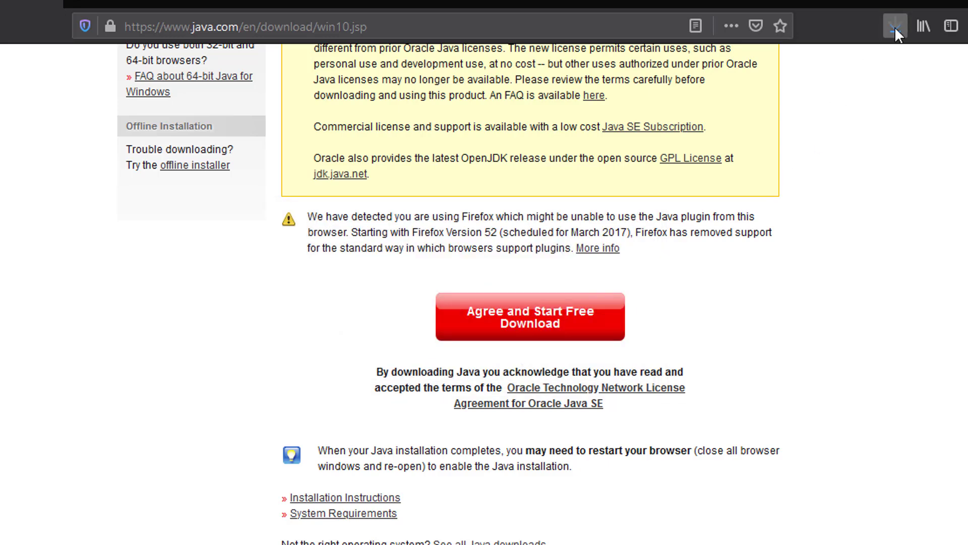
{"action": "left_click", "coordinate": [893, 25]}
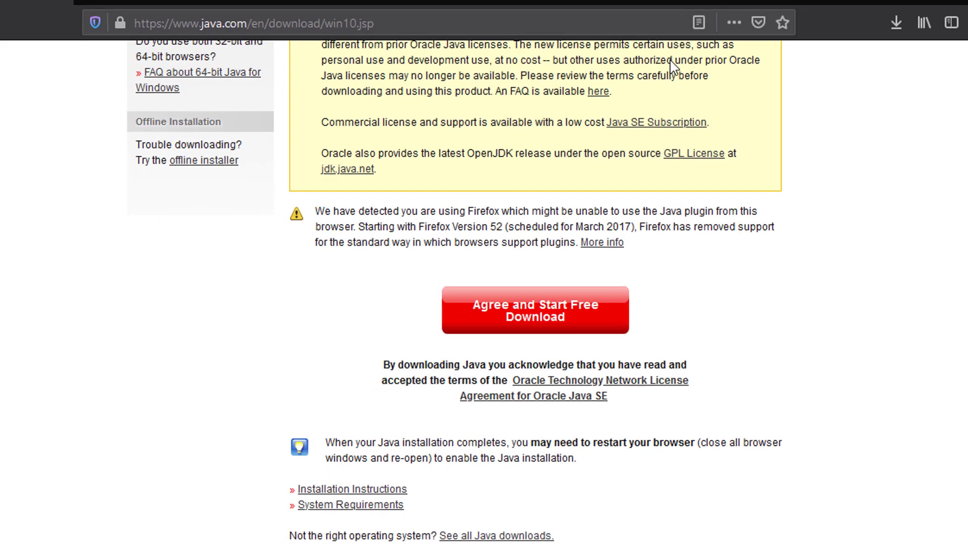
- Run JavaSetup8u261.exe, install Java, and close the completed setup
{"action": "left_click", "coordinate": [534, 310]}
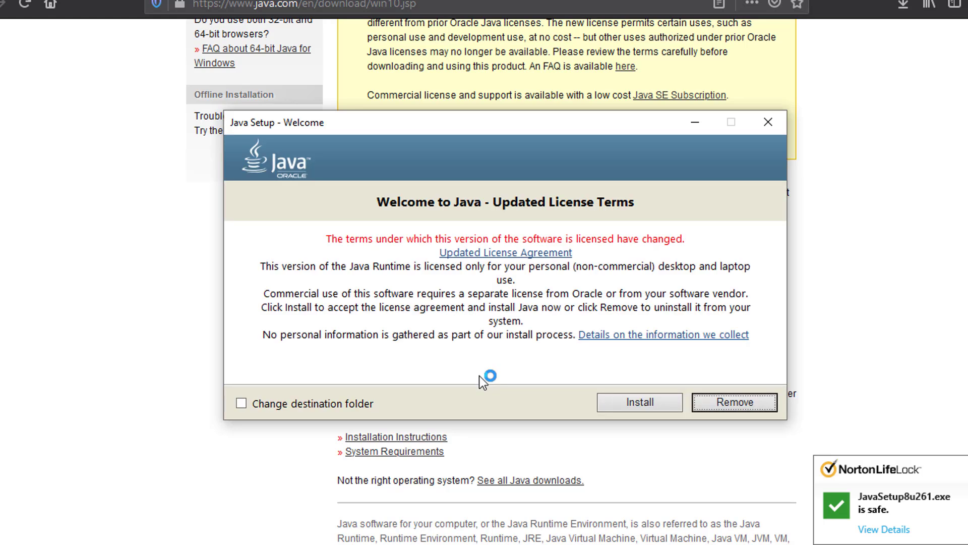
{"action": "mouse_move", "coordinate": [527, 301]}
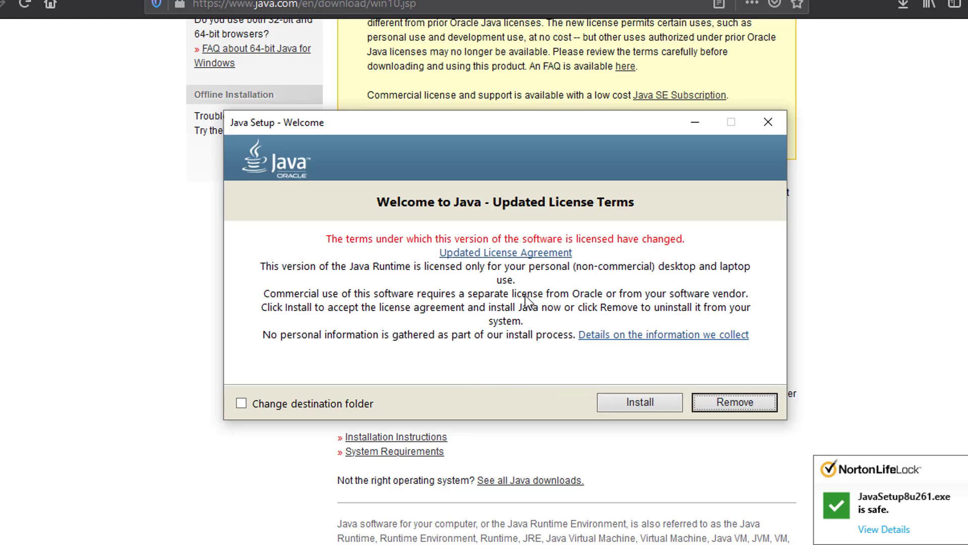
{"action": "mouse_move", "coordinate": [488, 342]}
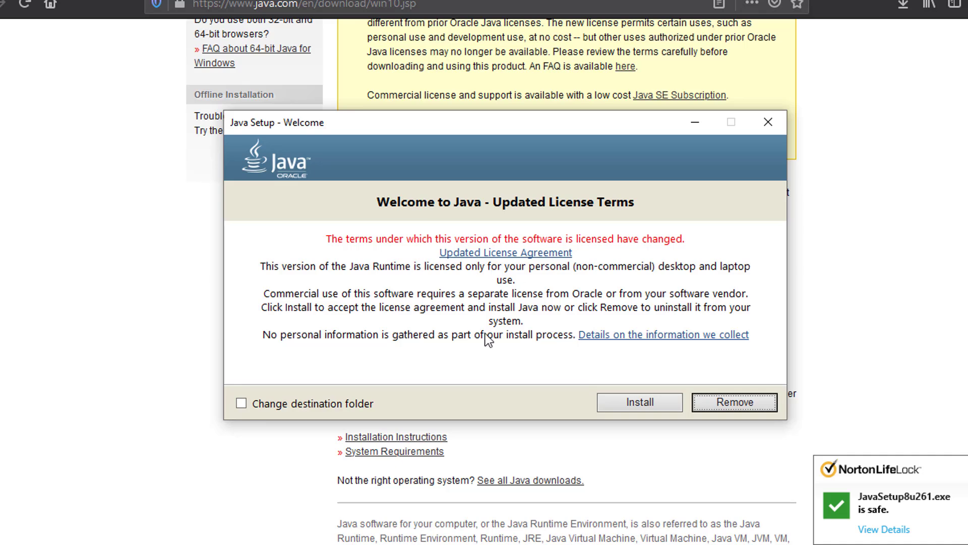
{"action": "left_click", "coordinate": [640, 403]}
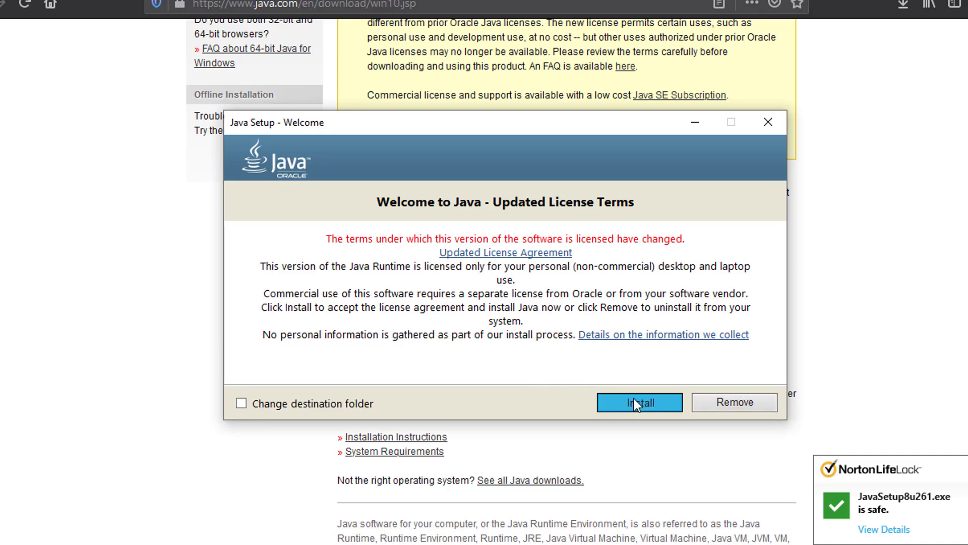
{"action": "left_click", "coordinate": [638, 402]}
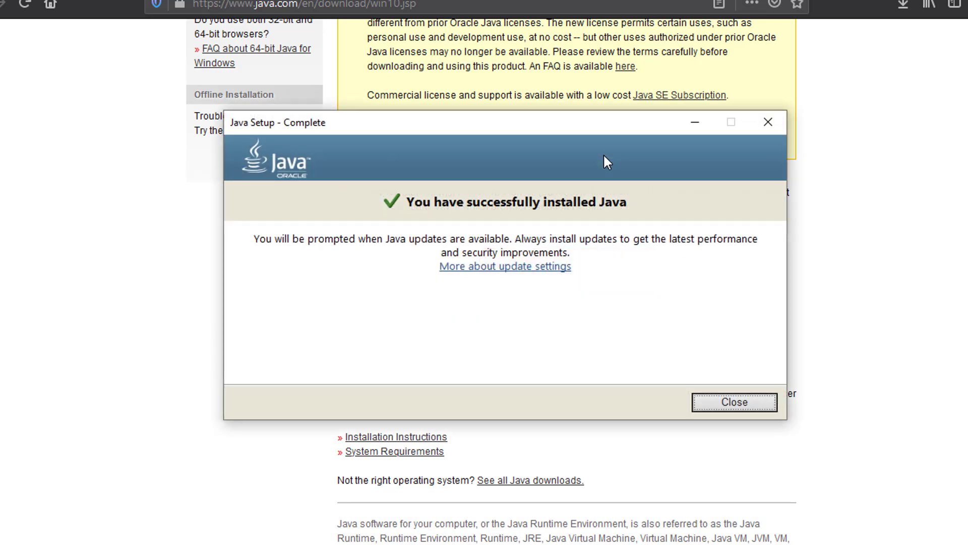
{"action": "mouse_move", "coordinate": [609, 190]}
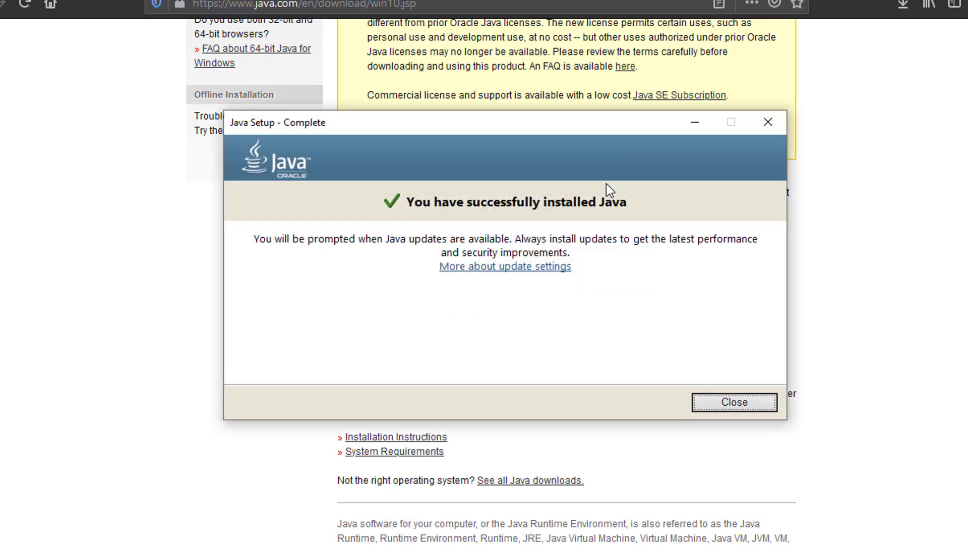
{"action": "left_click", "coordinate": [733, 403]}
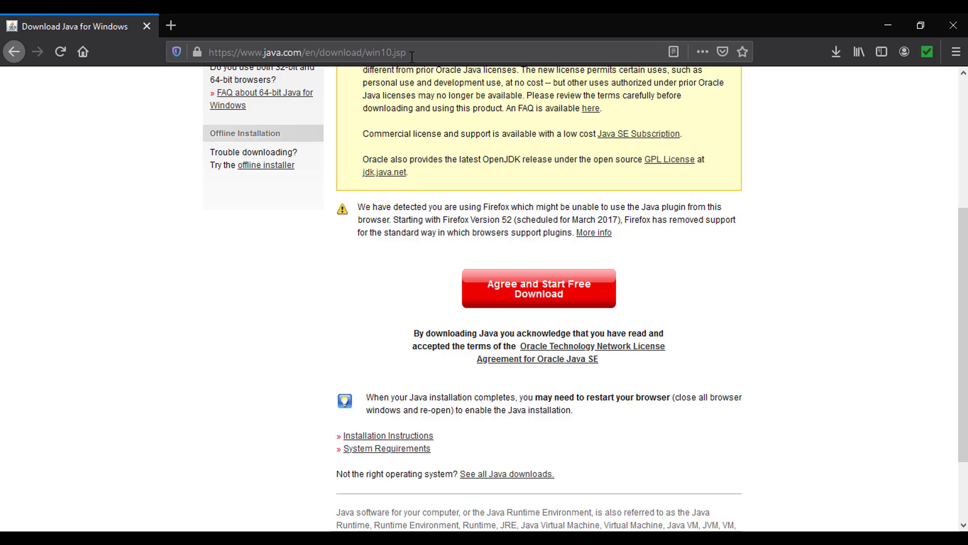
- Enter software.celestron.com in the address bar to reach the Celestron software site
{"action": "left_click", "coordinate": [308, 51]}
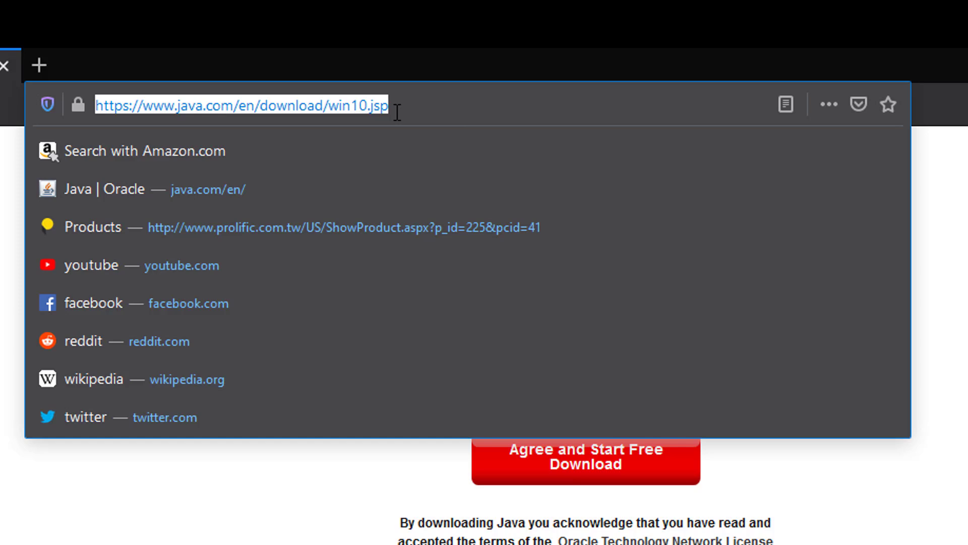
{"action": "type", "text": "software.celestron.com"}
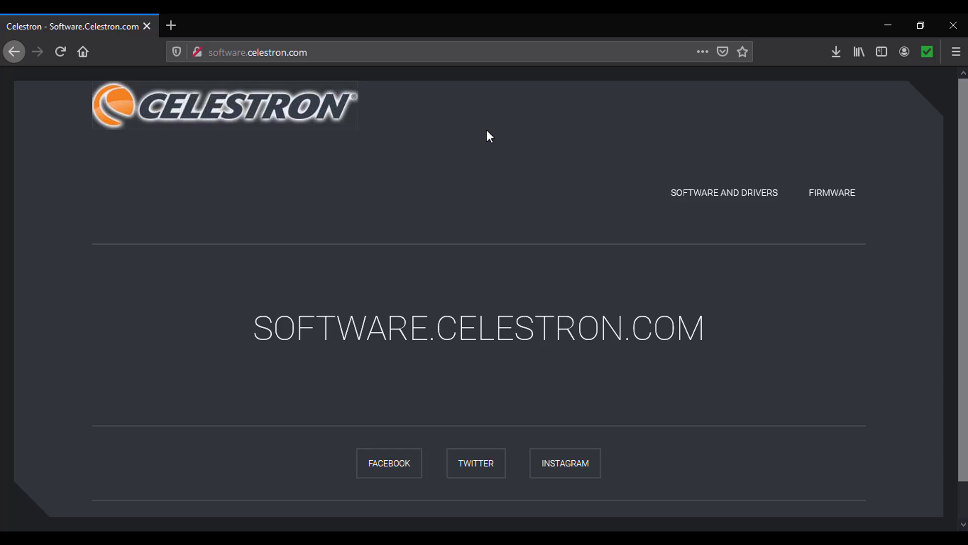
{"action": "mouse_move", "coordinate": [641, 190]}
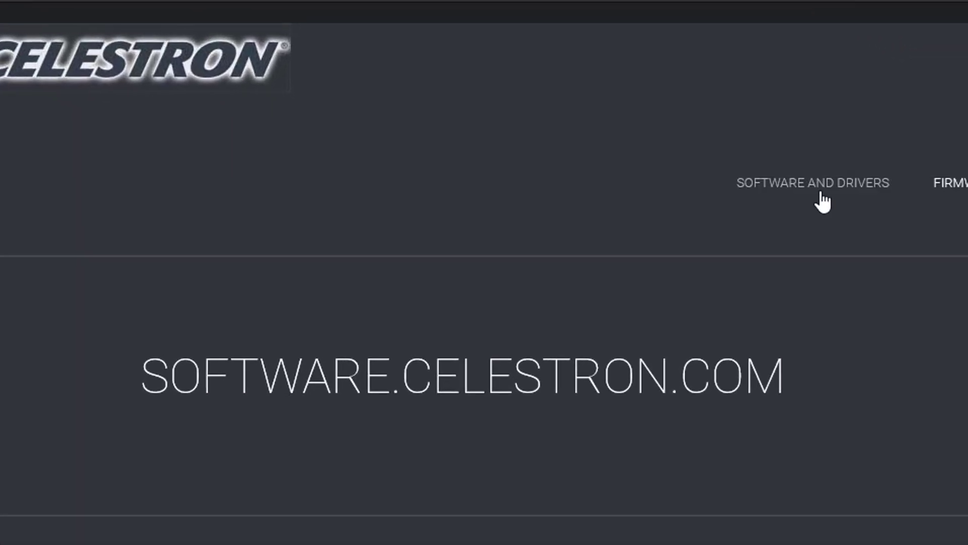
- Navigate Celestron's software downloads into the CPWI_2.3.4 folder
{"action": "left_click", "coordinate": [812, 183]}
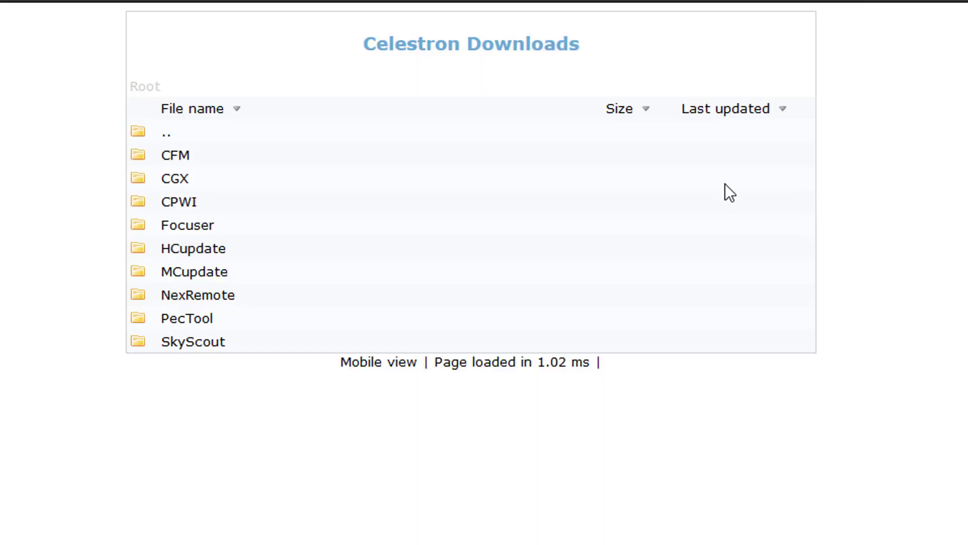
{"action": "mouse_move", "coordinate": [246, 221]}
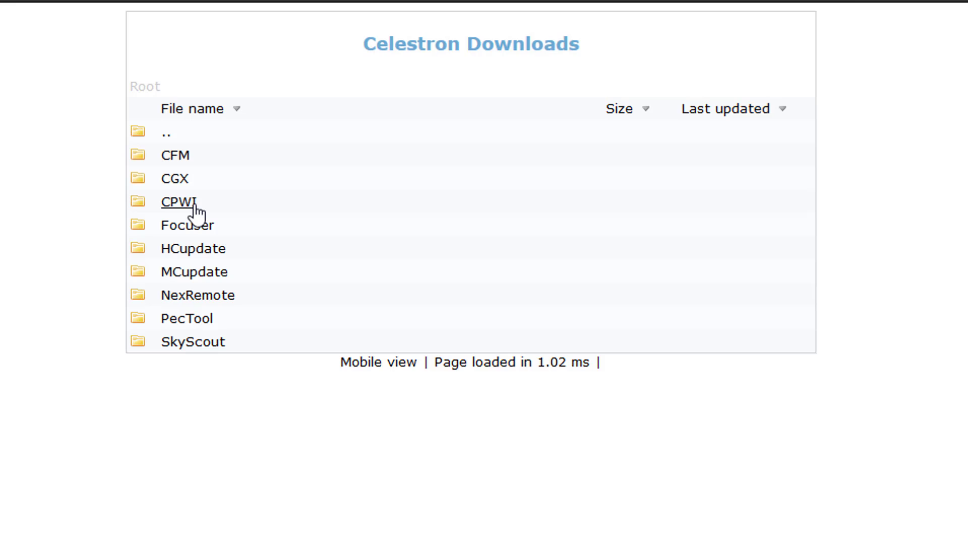
{"action": "left_click", "coordinate": [178, 202]}
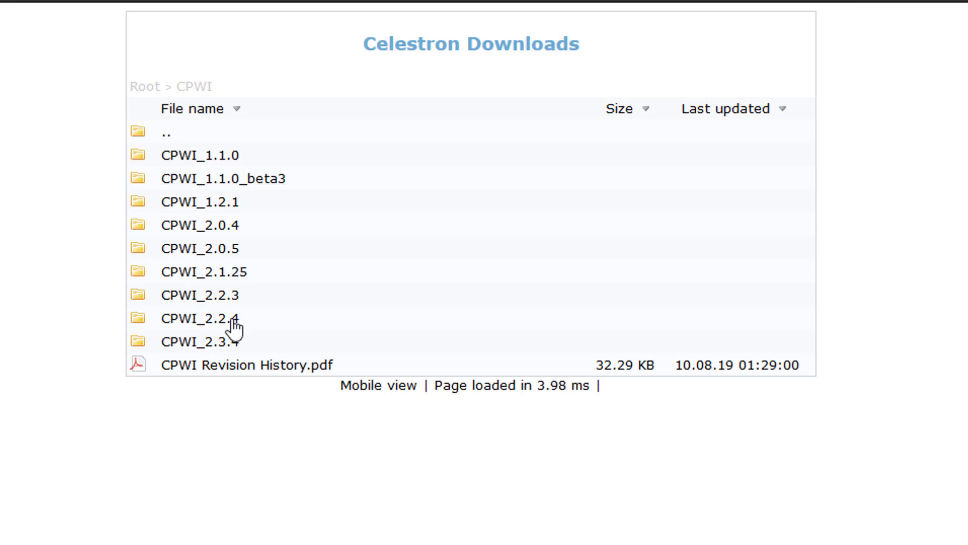
{"action": "mouse_move", "coordinate": [204, 358]}
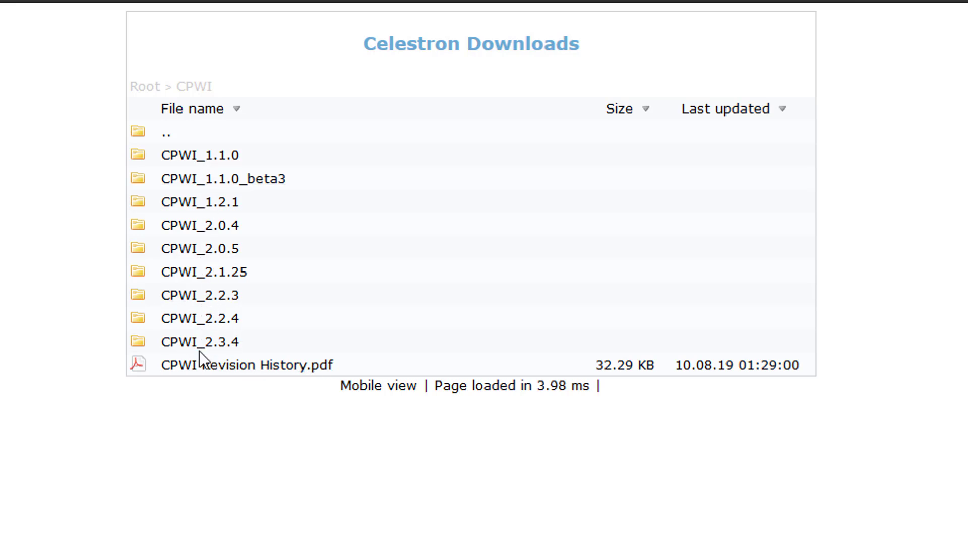
{"action": "mouse_move", "coordinate": [199, 342]}
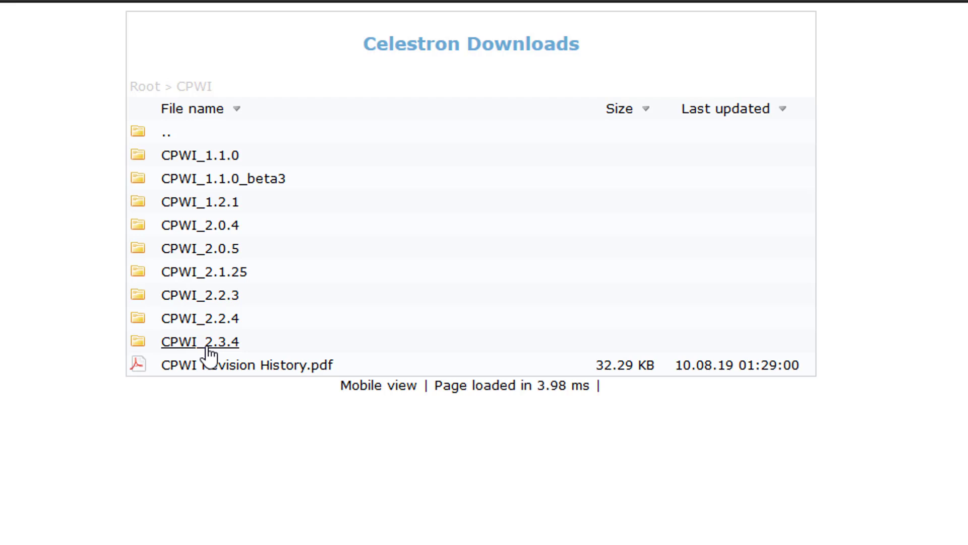
{"action": "left_click", "coordinate": [198, 341]}
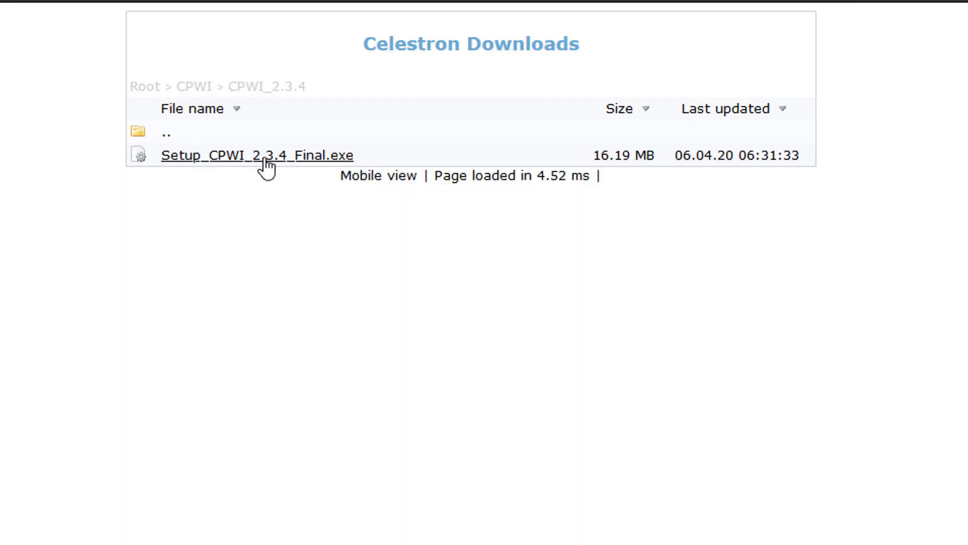
- Save Setup_CPWI_2.3.4_Final.exe to disk and show the recent downloads list
{"action": "left_click", "coordinate": [257, 156]}
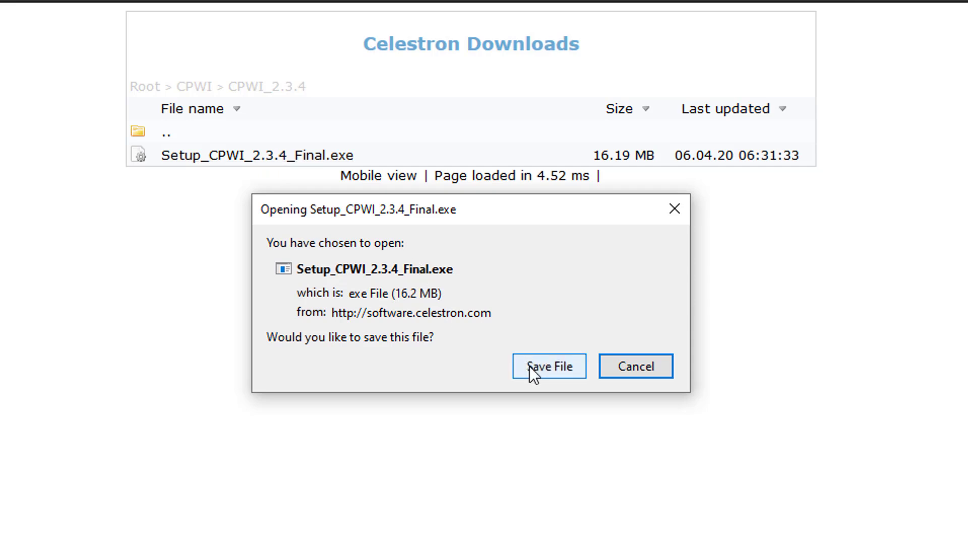
{"action": "left_click", "coordinate": [547, 366]}
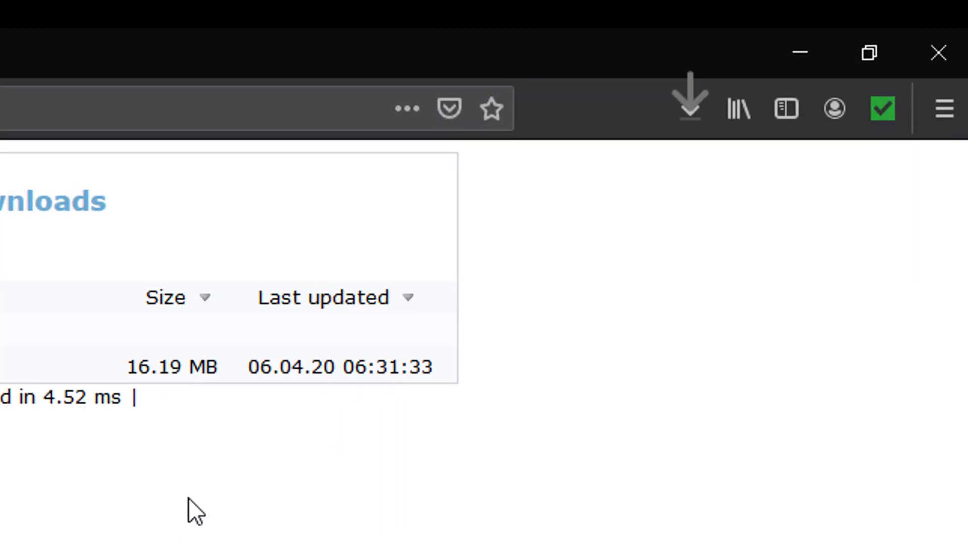
{"action": "mouse_move", "coordinate": [687, 112]}
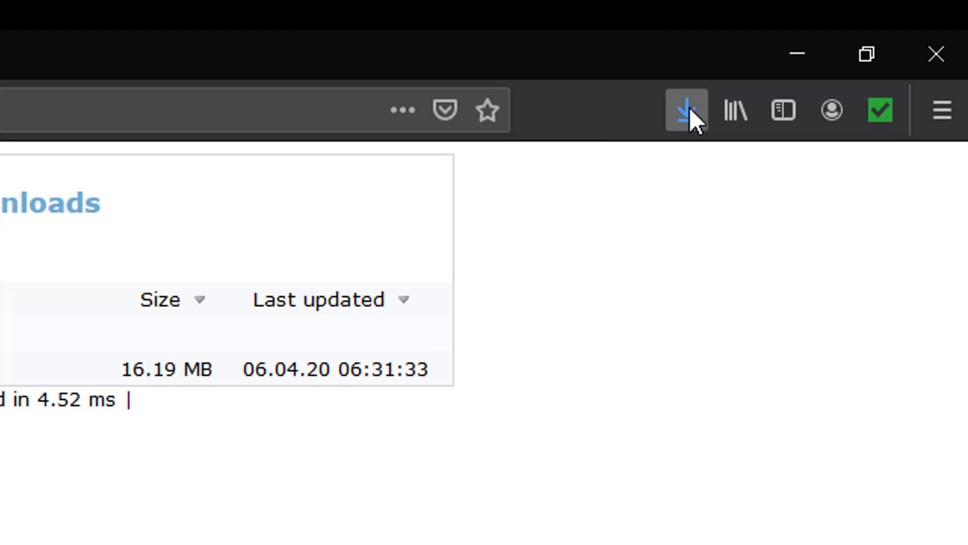
{"action": "left_click", "coordinate": [685, 110]}
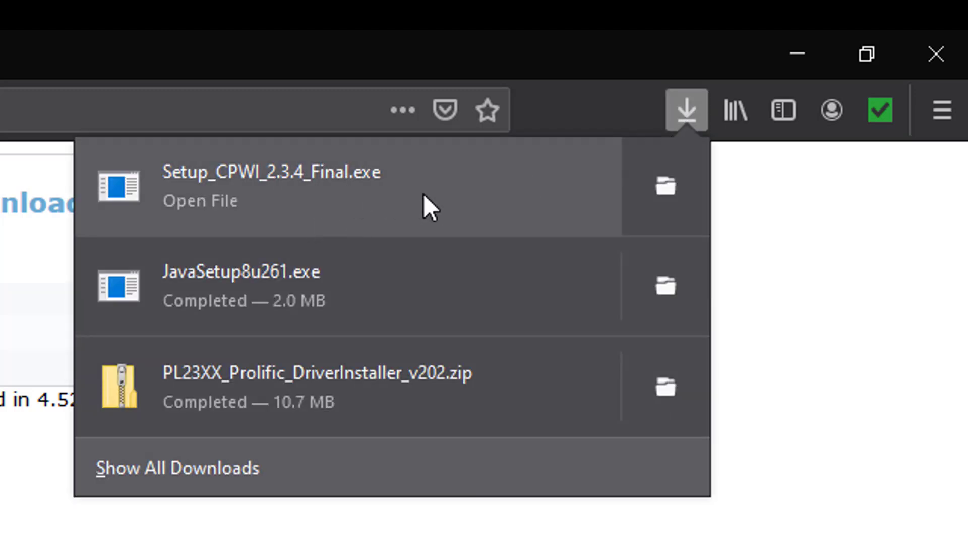
{"action": "mouse_move", "coordinate": [361, 201]}
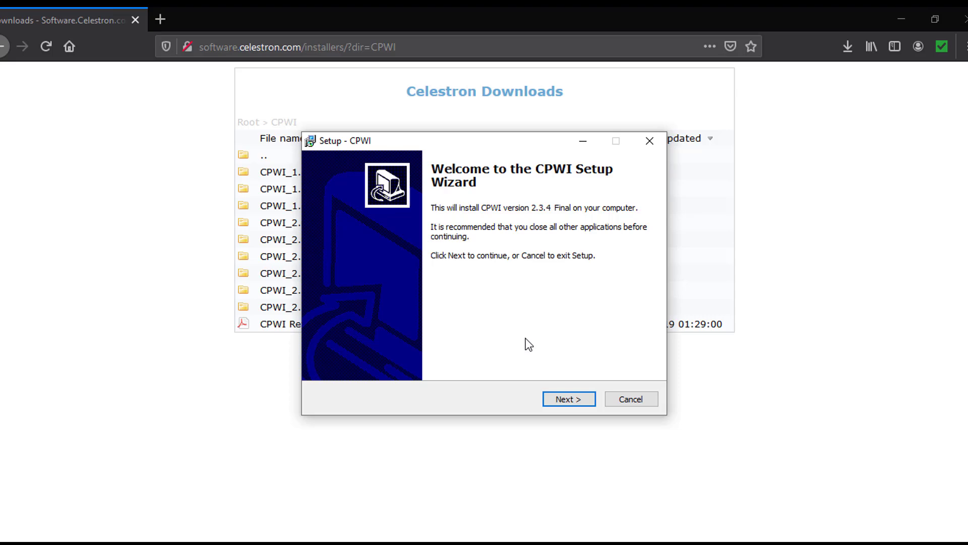
- Install CPWI 2.3.4 to the default folder with a desktop shortcut, finishing without launching it
{"action": "left_click", "coordinate": [568, 398]}
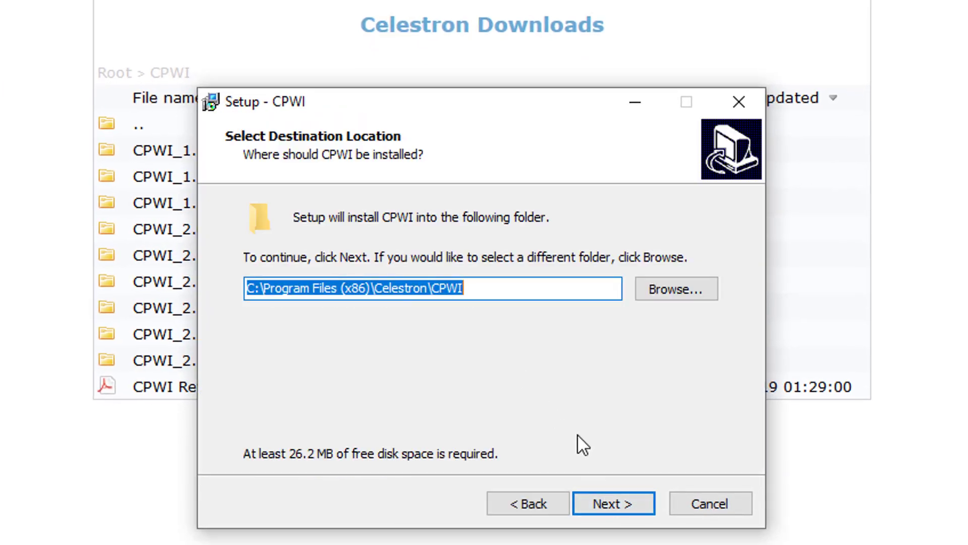
{"action": "left_click", "coordinate": [612, 502]}
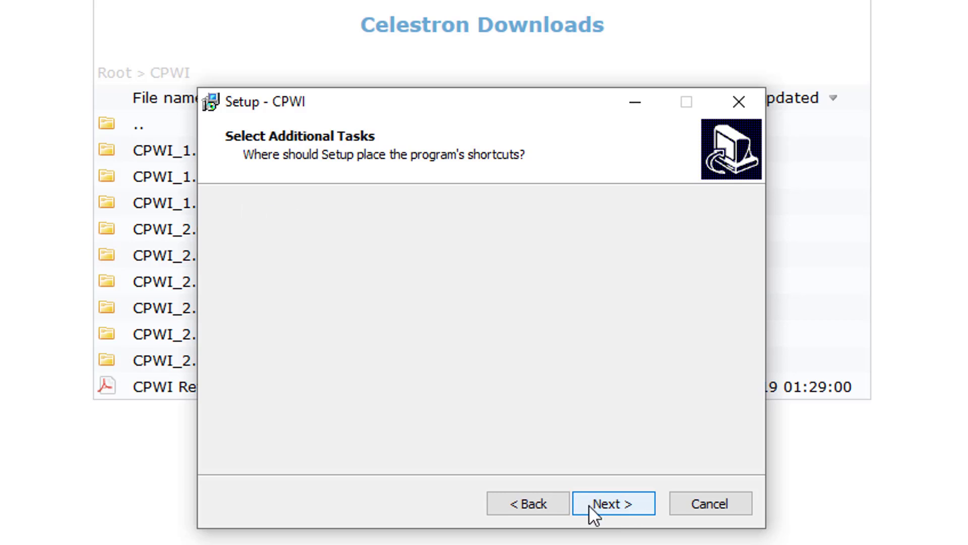
{"action": "left_click", "coordinate": [612, 502]}
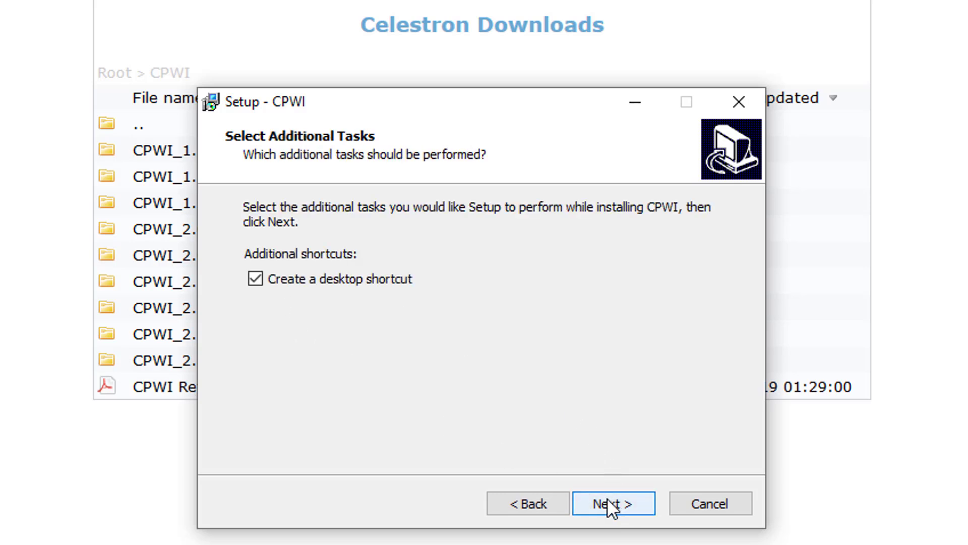
{"action": "left_click", "coordinate": [612, 502]}
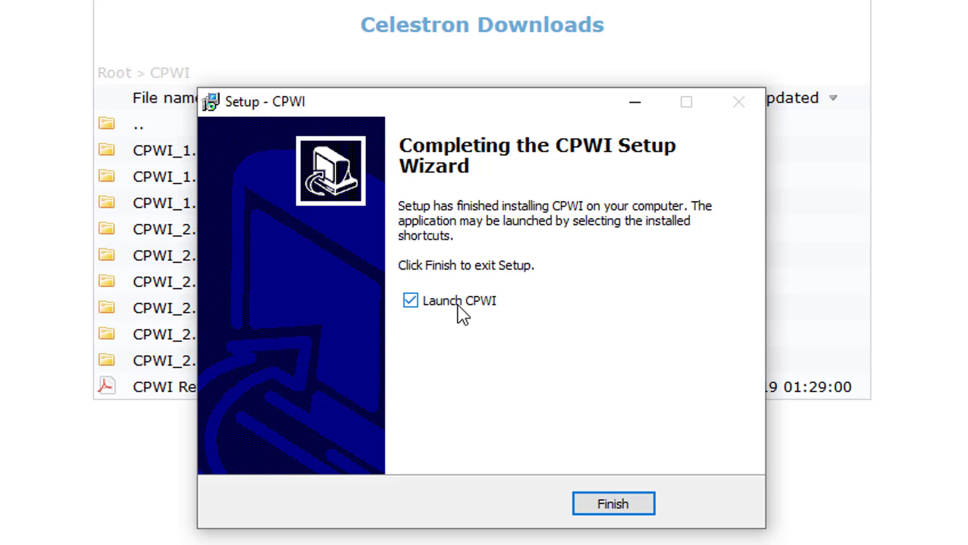
{"action": "left_click", "coordinate": [411, 301]}
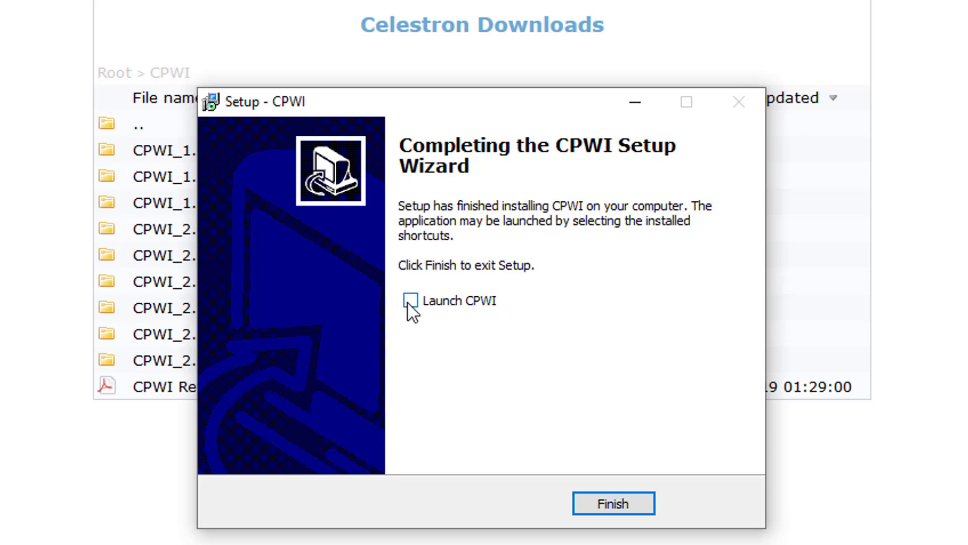
{"action": "left_click", "coordinate": [612, 502]}
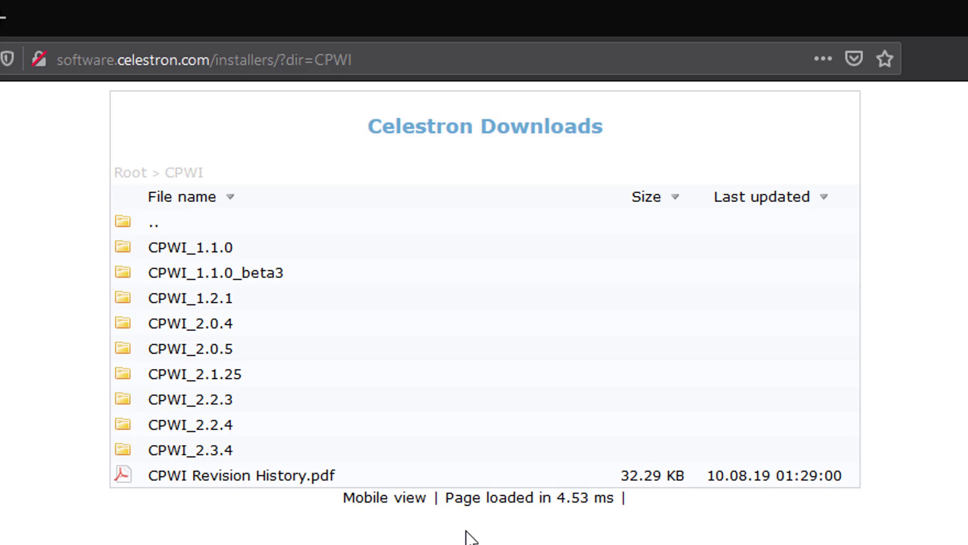
{"action": "mouse_move", "coordinate": [156, 235]}
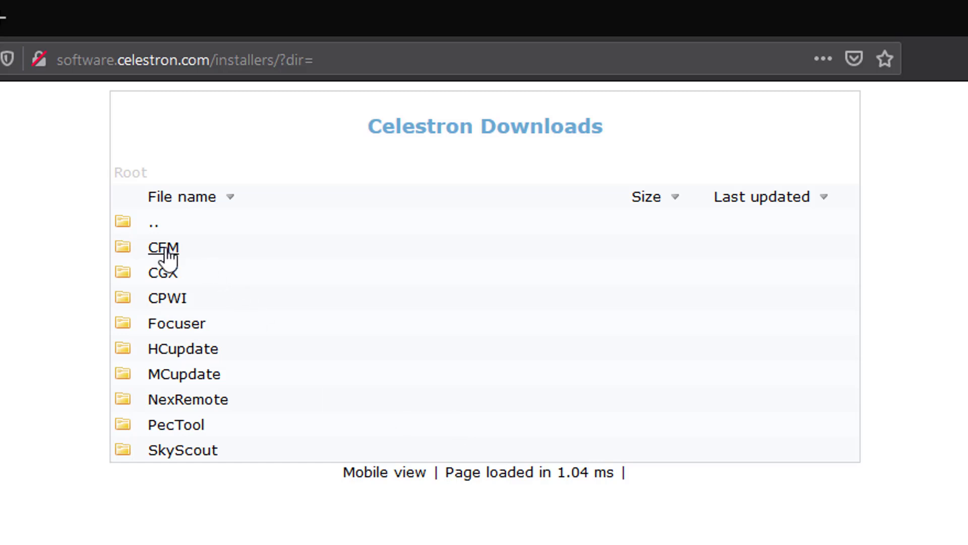
- Save CFM_2.7.9144.zip from the CFM folder and show the recent downloads list
{"action": "left_click", "coordinate": [162, 248]}
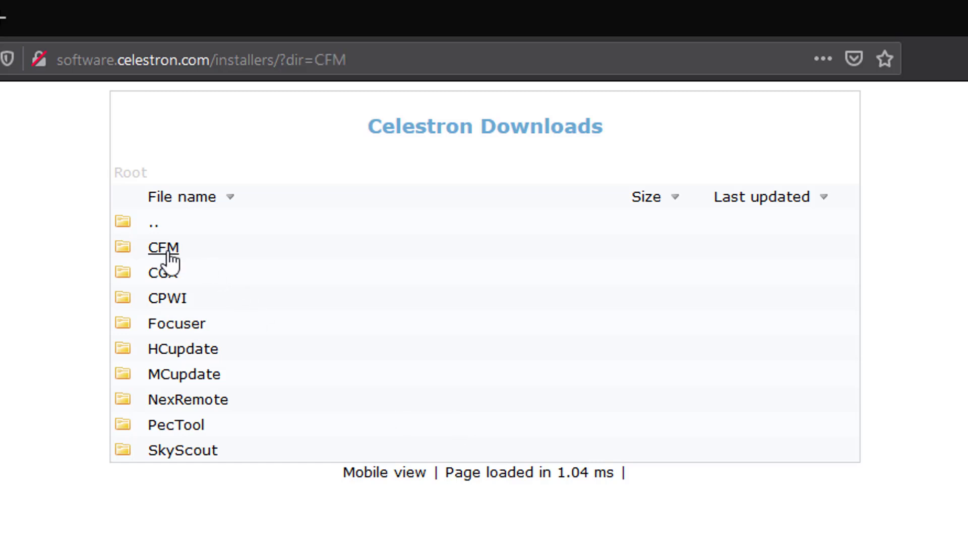
{"action": "left_click", "coordinate": [163, 247]}
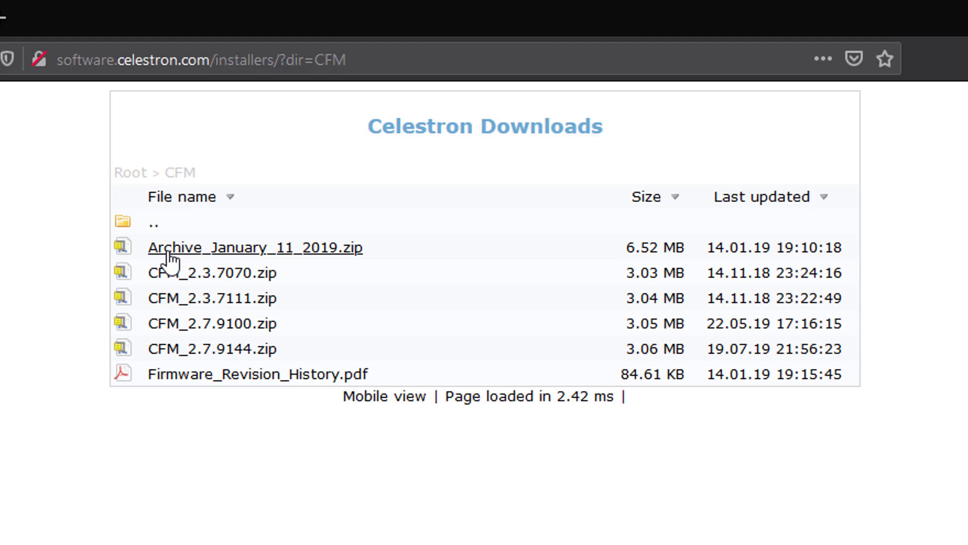
{"action": "mouse_move", "coordinate": [195, 266]}
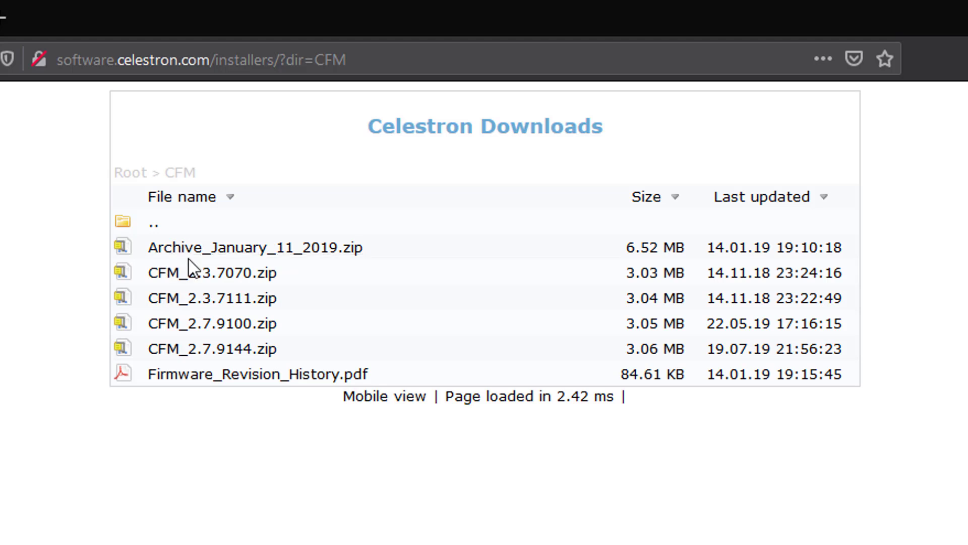
{"action": "mouse_move", "coordinate": [212, 324]}
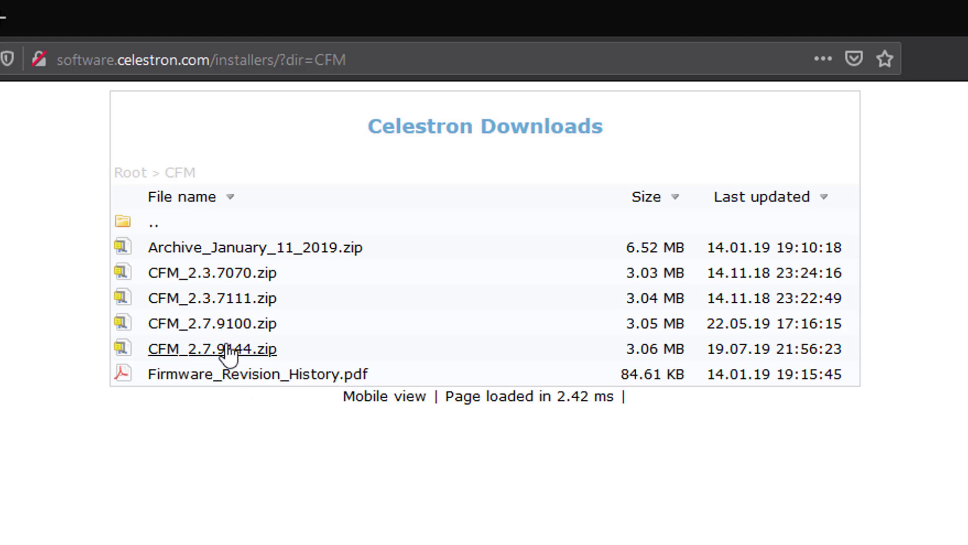
{"action": "mouse_move", "coordinate": [230, 355]}
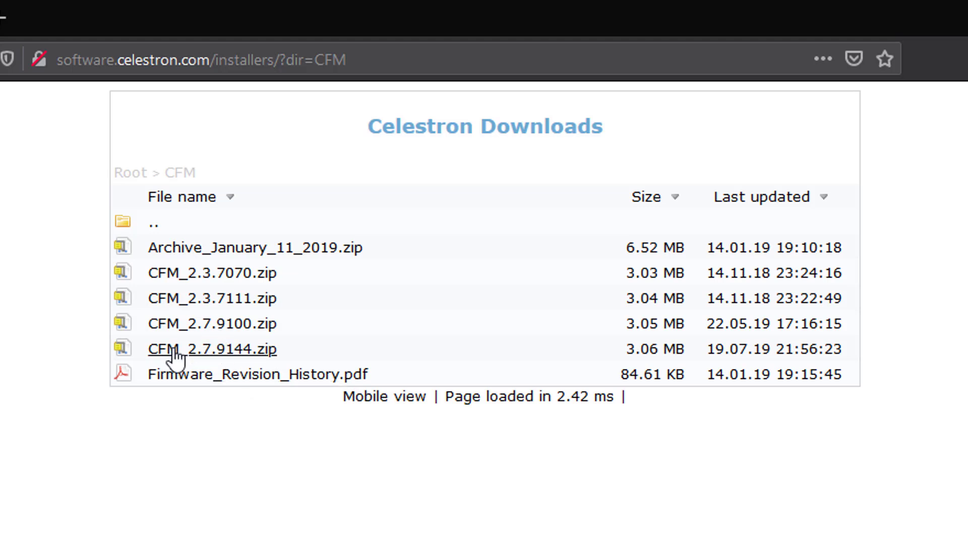
{"action": "left_click", "coordinate": [211, 348]}
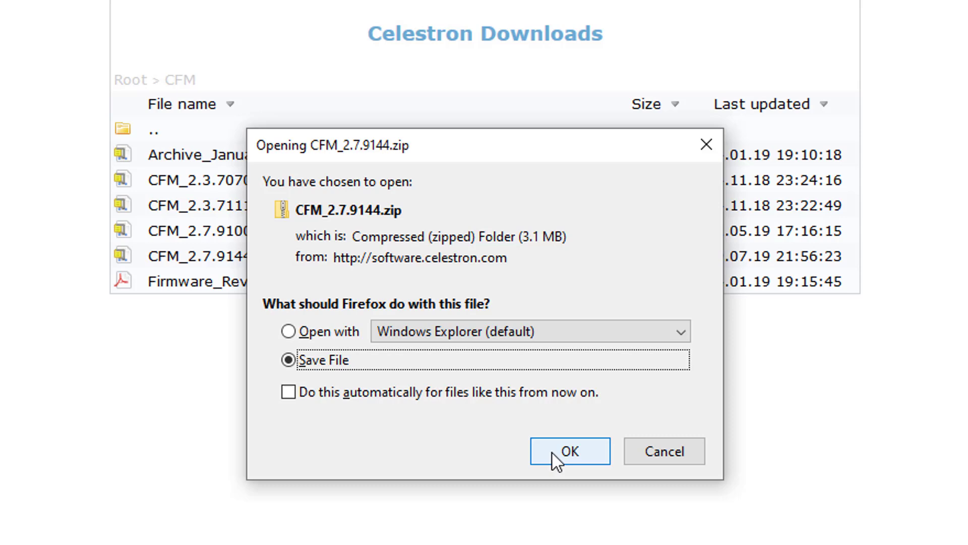
{"action": "left_click", "coordinate": [567, 451]}
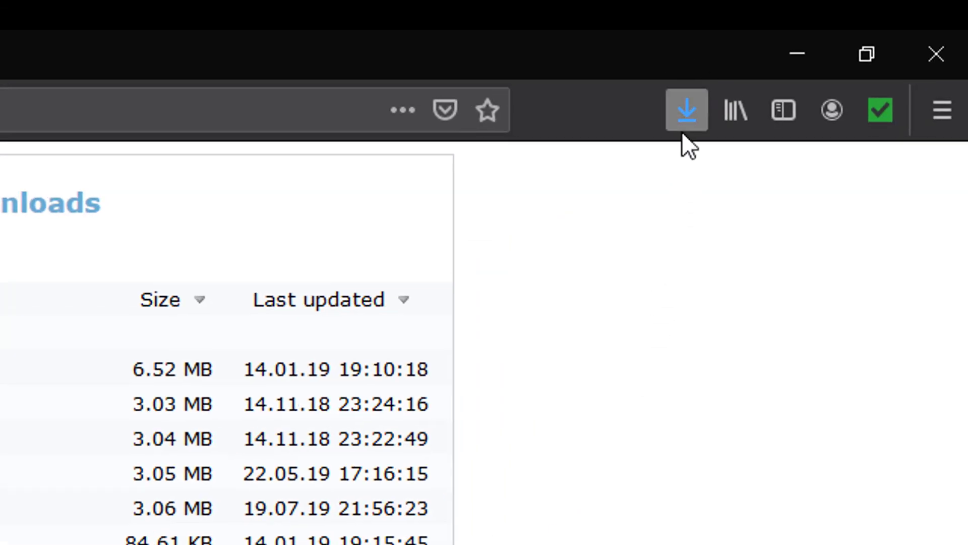
{"action": "left_click", "coordinate": [686, 109]}
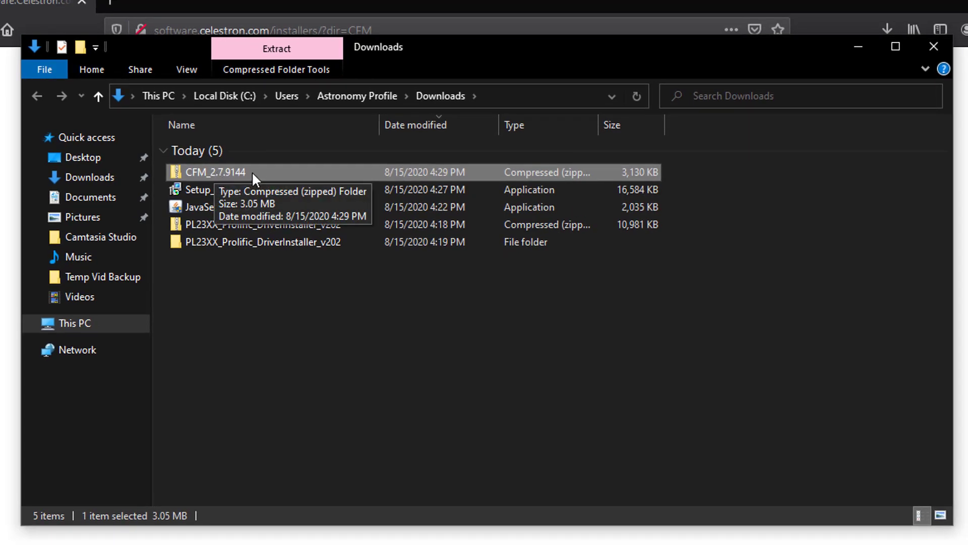
- Browse into the CFM_2.7.9144 zip, try running CFM from it, and close Firefox
{"action": "double_click", "coordinate": [215, 173]}
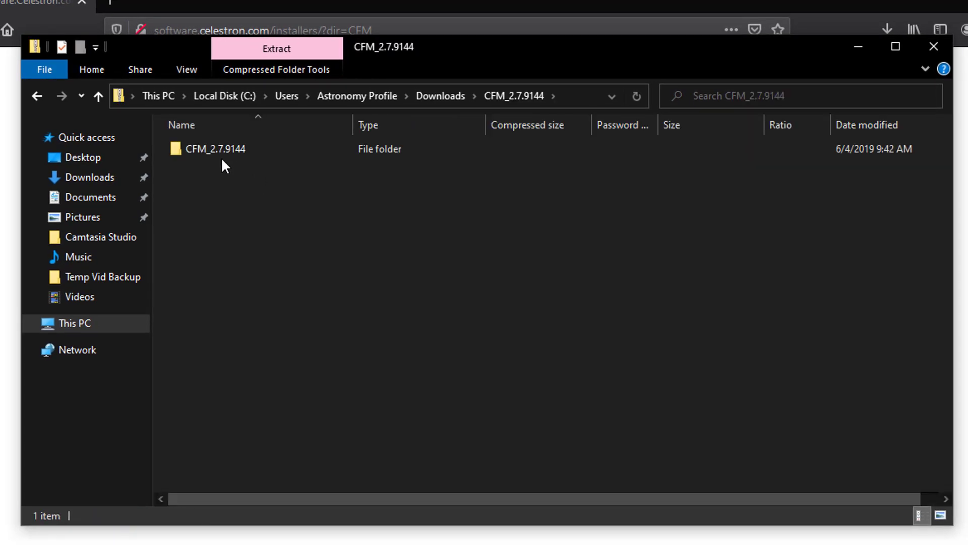
{"action": "double_click", "coordinate": [215, 148]}
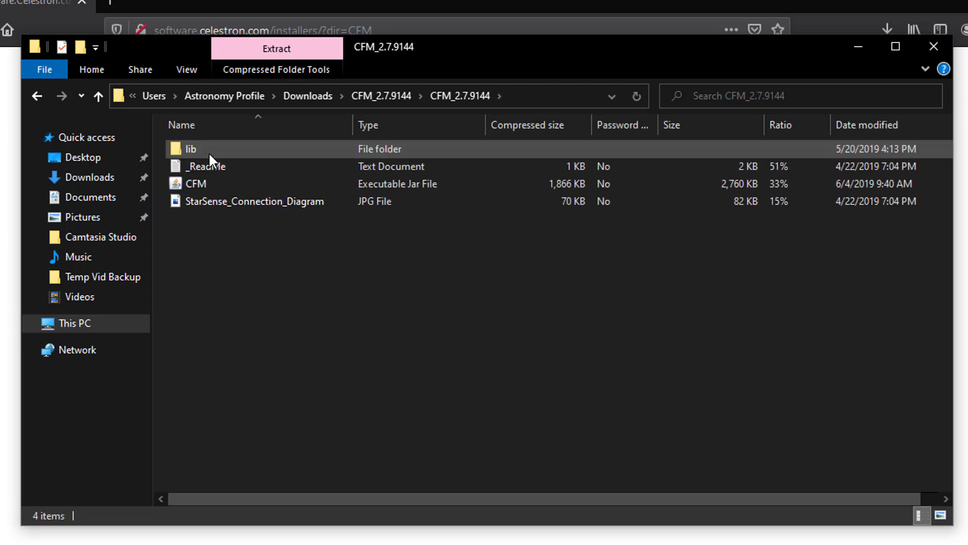
{"action": "left_click", "coordinate": [204, 167]}
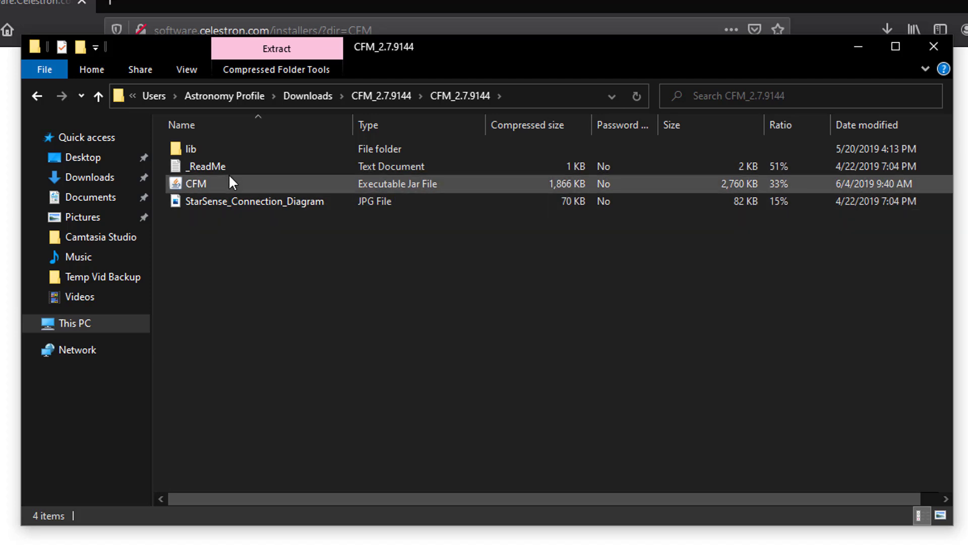
{"action": "mouse_move", "coordinate": [209, 187]}
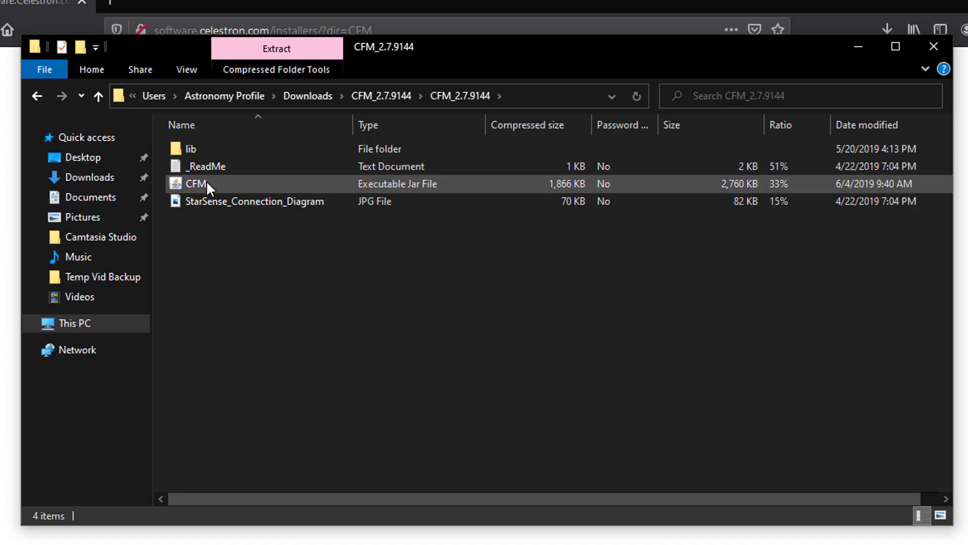
{"action": "double_click", "coordinate": [195, 183]}
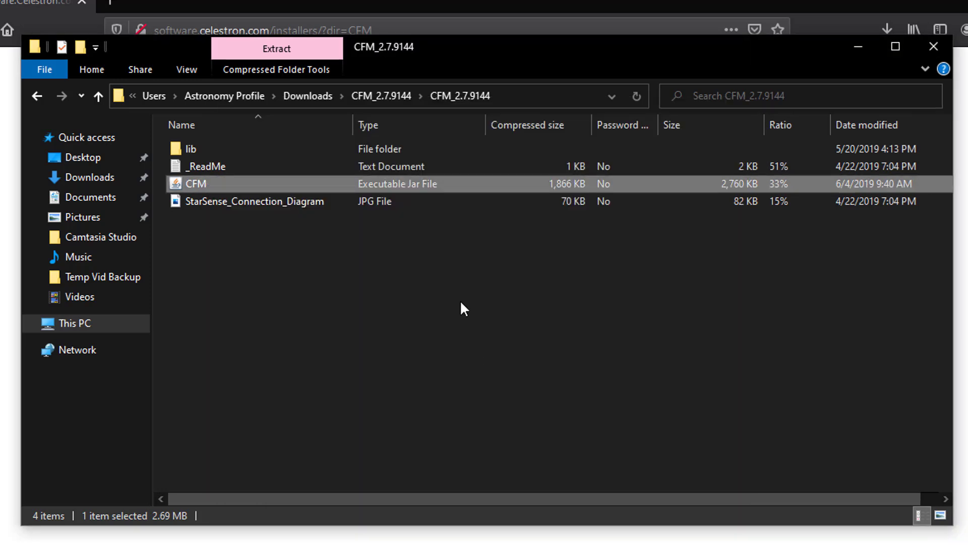
{"action": "mouse_move", "coordinate": [436, 301]}
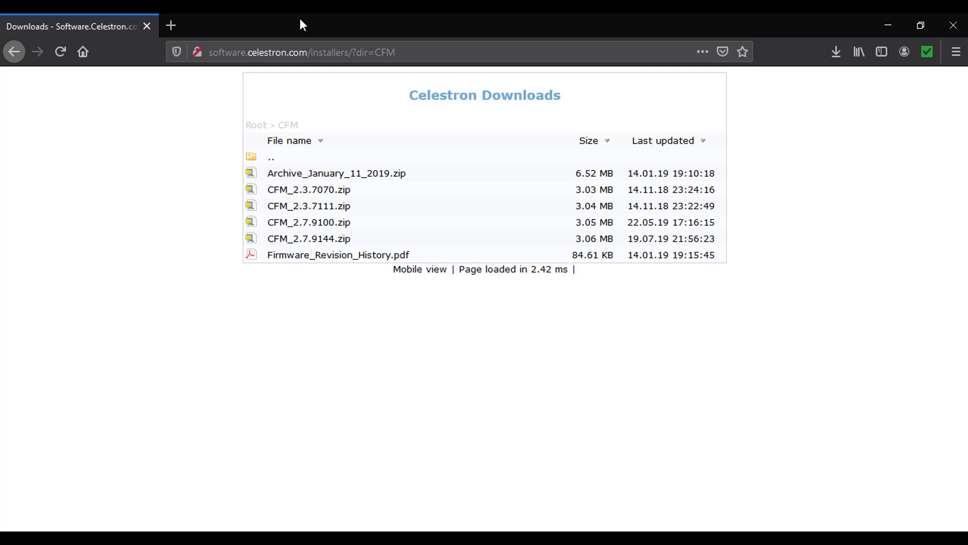
{"action": "mouse_move", "coordinate": [953, 26]}
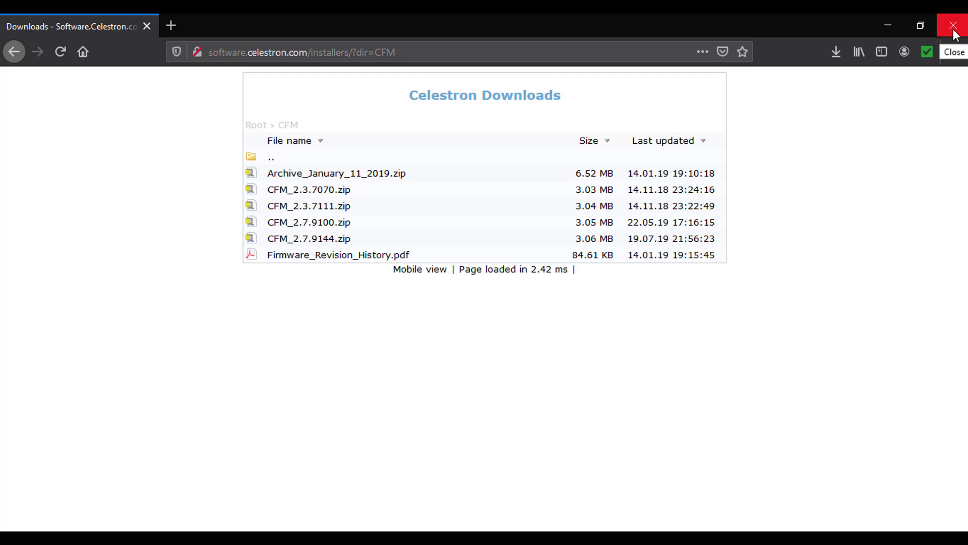
{"action": "left_click", "coordinate": [953, 25]}
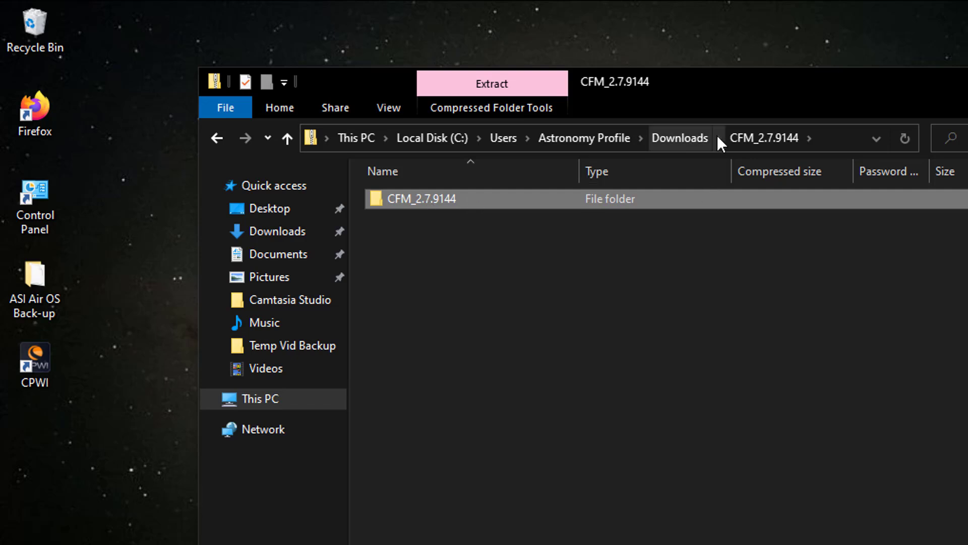
- Cut the CFM_2.7.9144 folder from the zip, paste it on the desktop and browse into it
{"action": "right_click", "coordinate": [420, 199]}
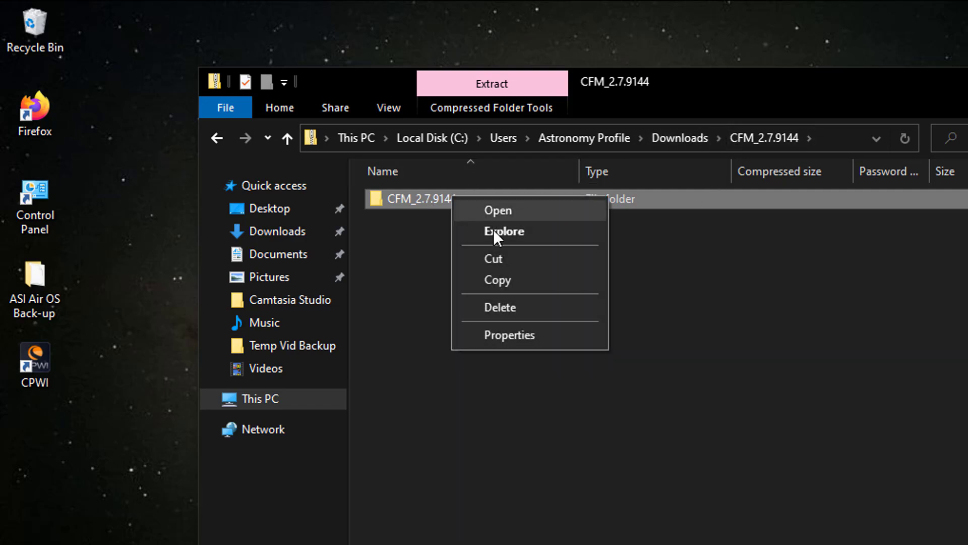
{"action": "mouse_move", "coordinate": [497, 259]}
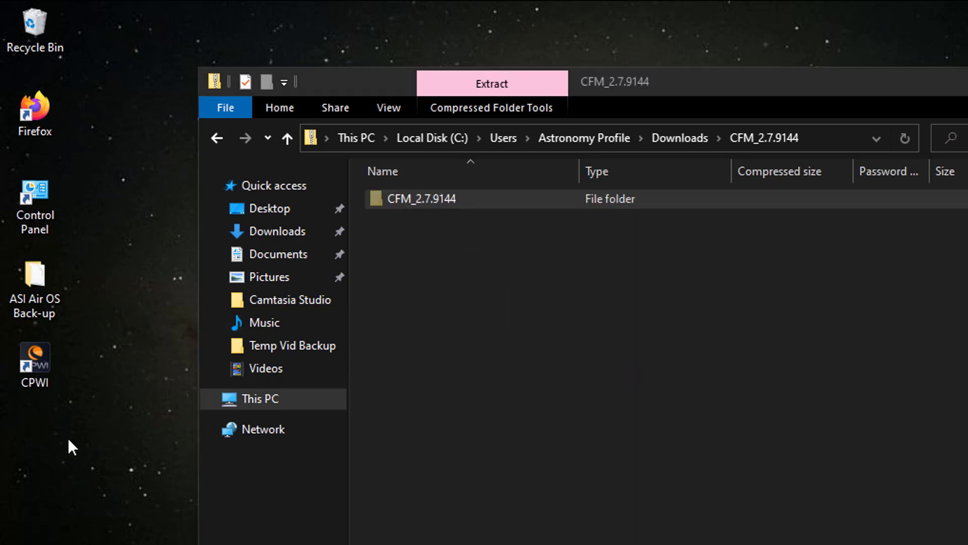
{"action": "right_click", "coordinate": [114, 521]}
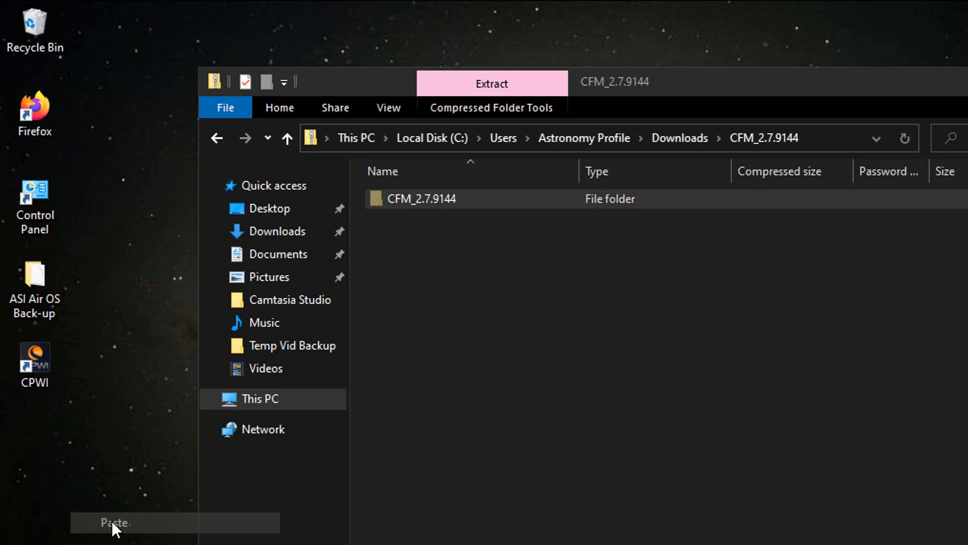
{"action": "left_click", "coordinate": [113, 522]}
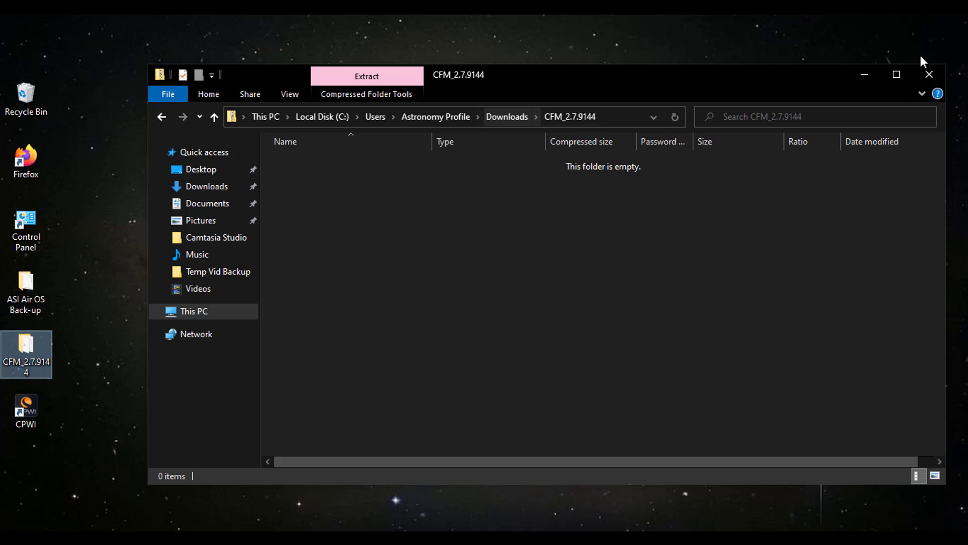
{"action": "left_click", "coordinate": [929, 74]}
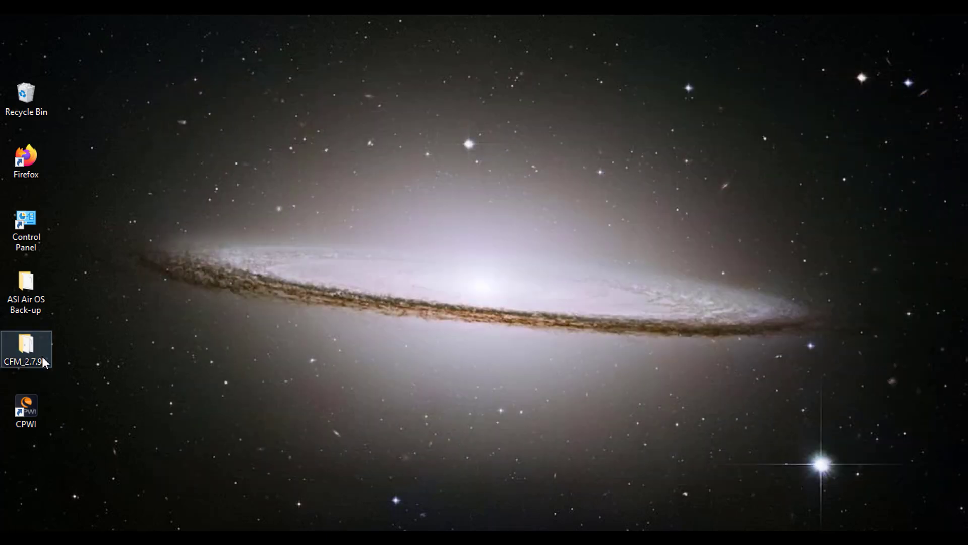
{"action": "double_click", "coordinate": [26, 344]}
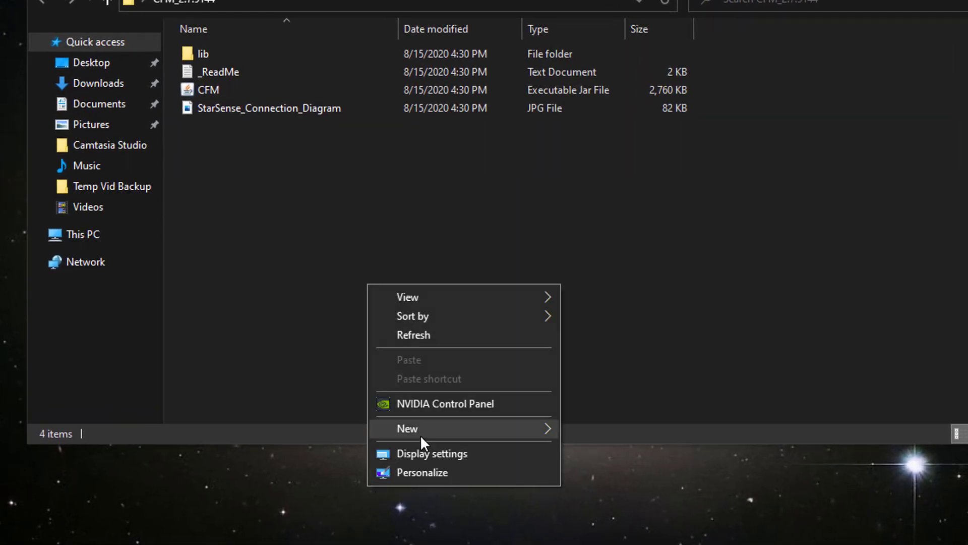
- Start a new desktop shortcut and pick CFM_2.7.9144\CFM.jar as its target
{"action": "left_click", "coordinate": [407, 427]}
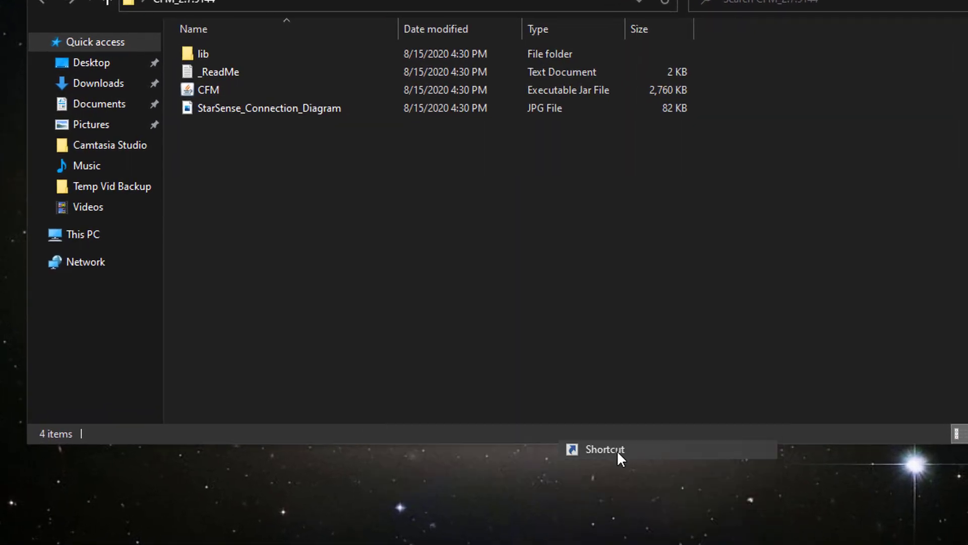
{"action": "left_click", "coordinate": [603, 448]}
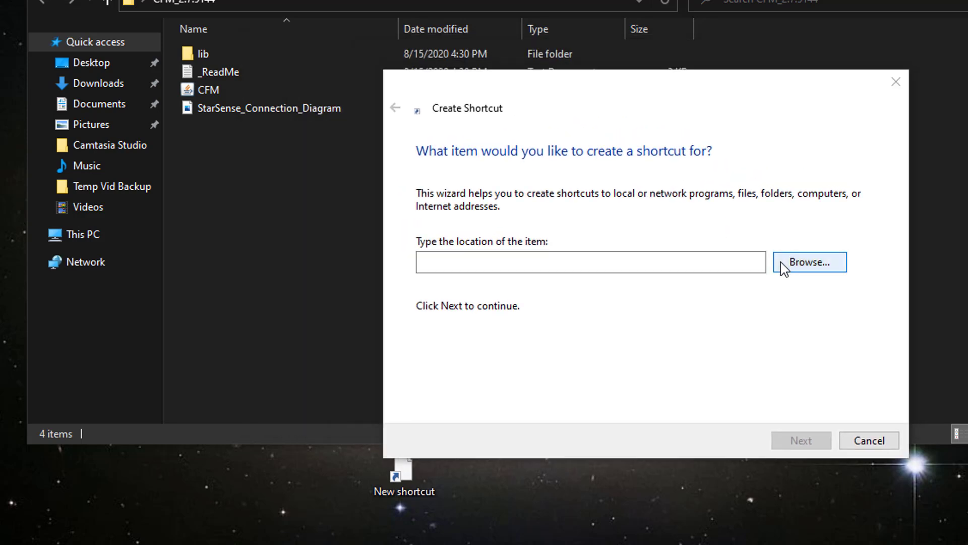
{"action": "left_click", "coordinate": [810, 262]}
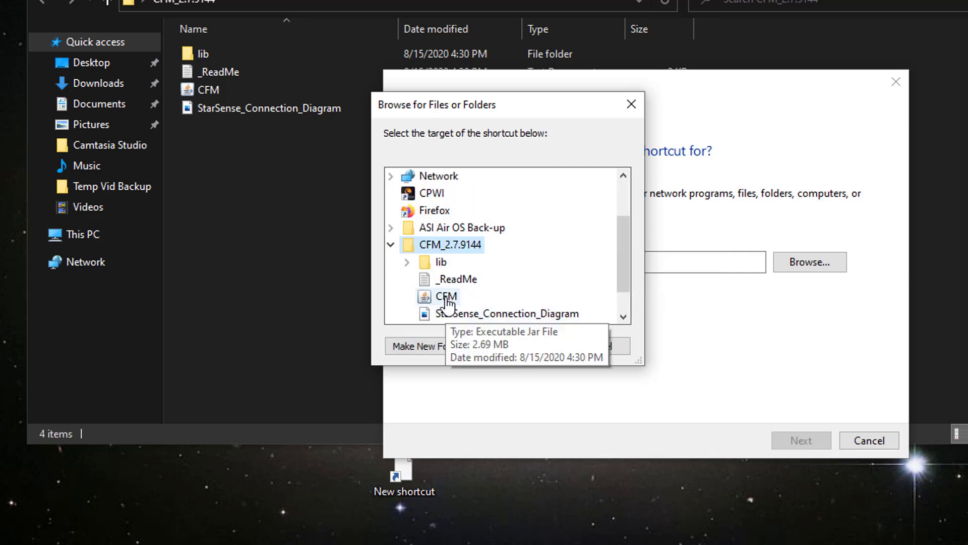
{"action": "left_click", "coordinate": [446, 296]}
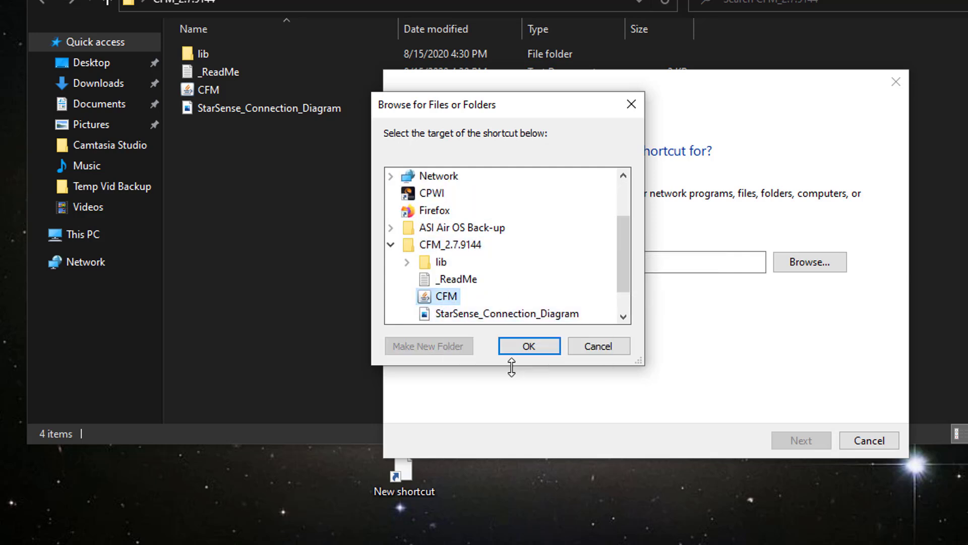
{"action": "left_click", "coordinate": [528, 345]}
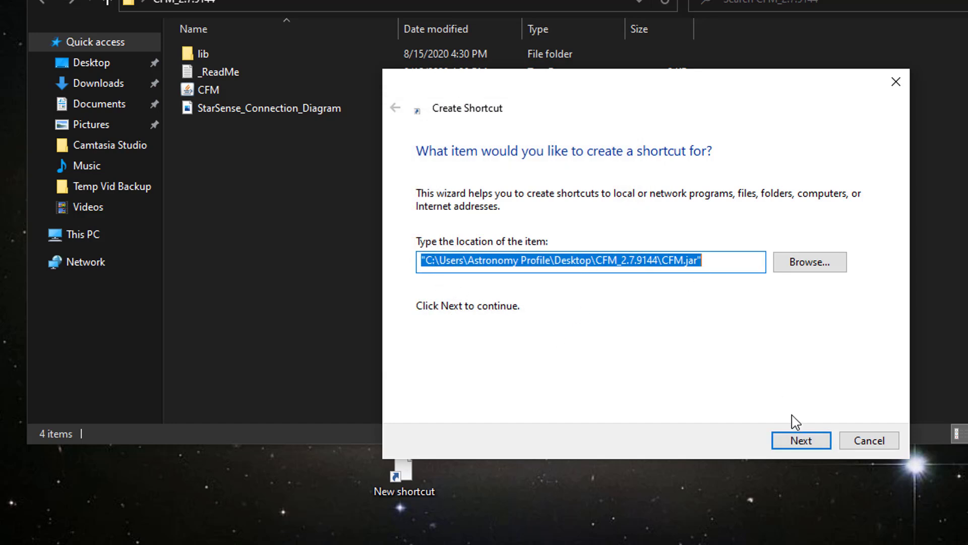
- Create the shortcut named CFM and close the CFM_2.7.9144 folder window
{"action": "left_click", "coordinate": [800, 441]}
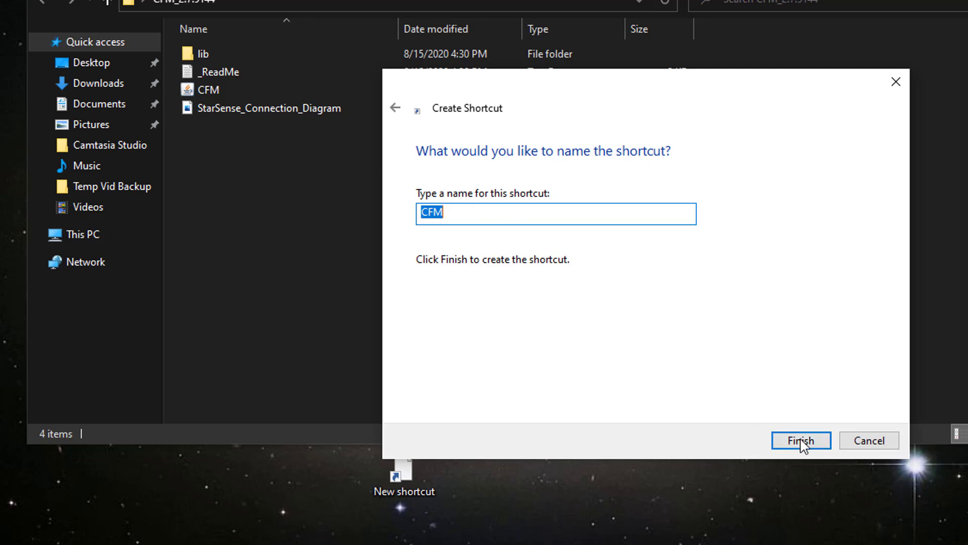
{"action": "left_click", "coordinate": [800, 441]}
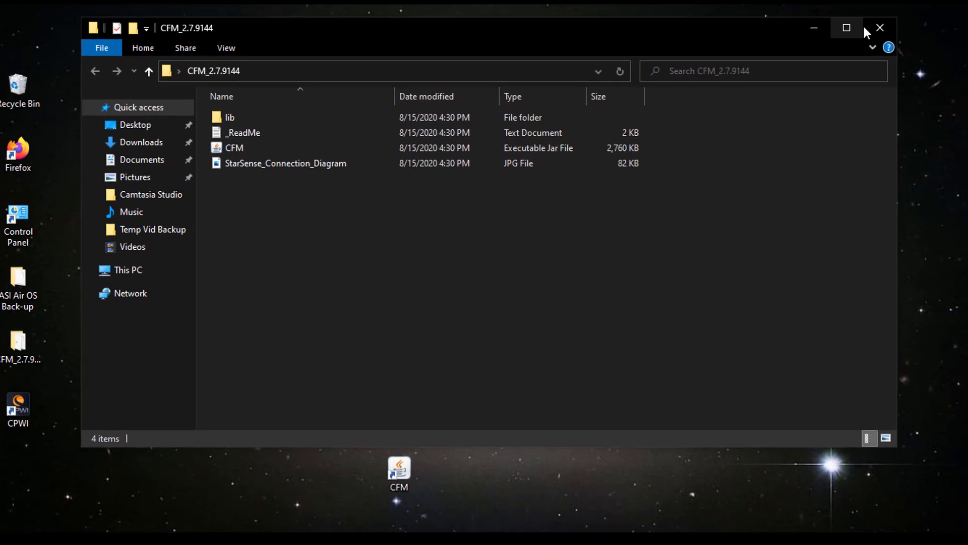
{"action": "left_click", "coordinate": [880, 28]}
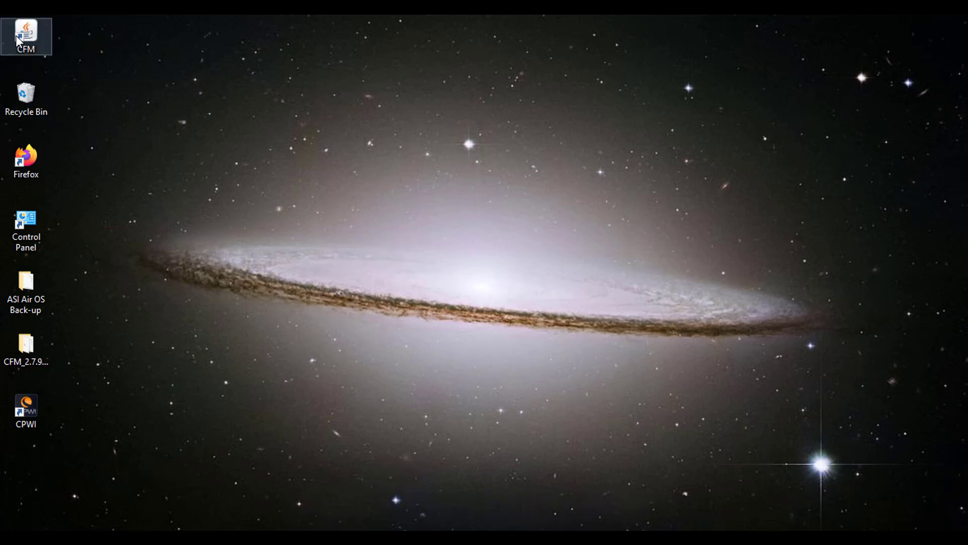
- Launch Celestron Firmware Manager 2.7.9144 from the CFM desktop shortcut
{"action": "double_click", "coordinate": [26, 35]}
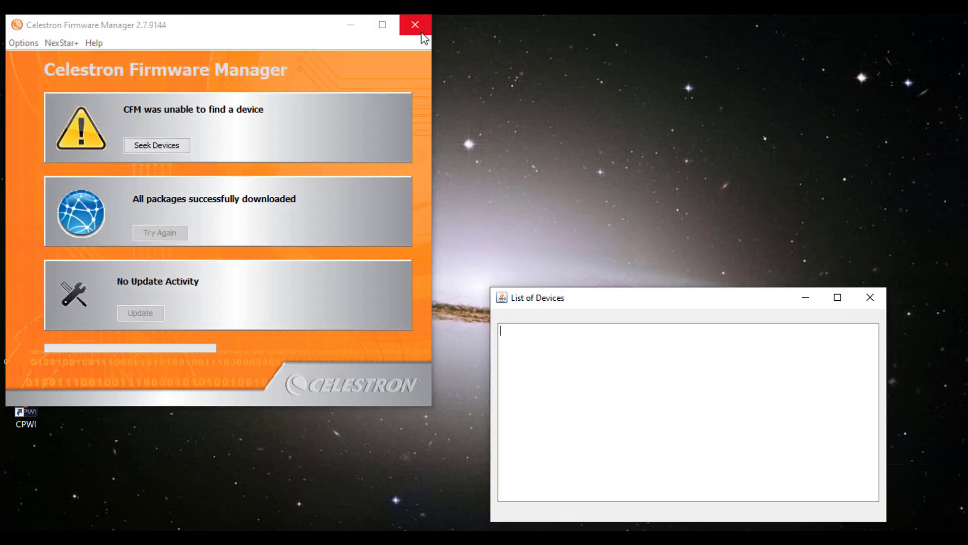
{"action": "mouse_move", "coordinate": [343, 220]}
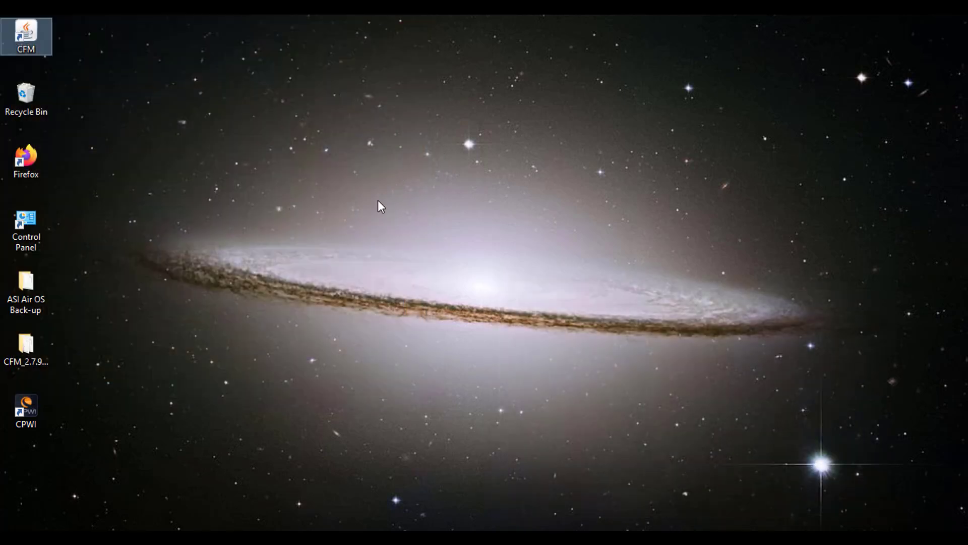
{"action": "mouse_move", "coordinate": [180, 157]}
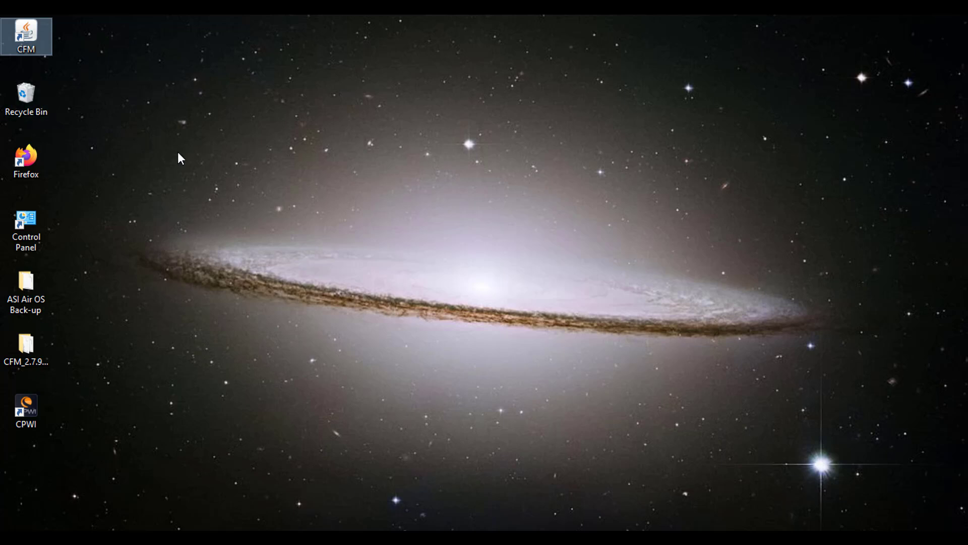